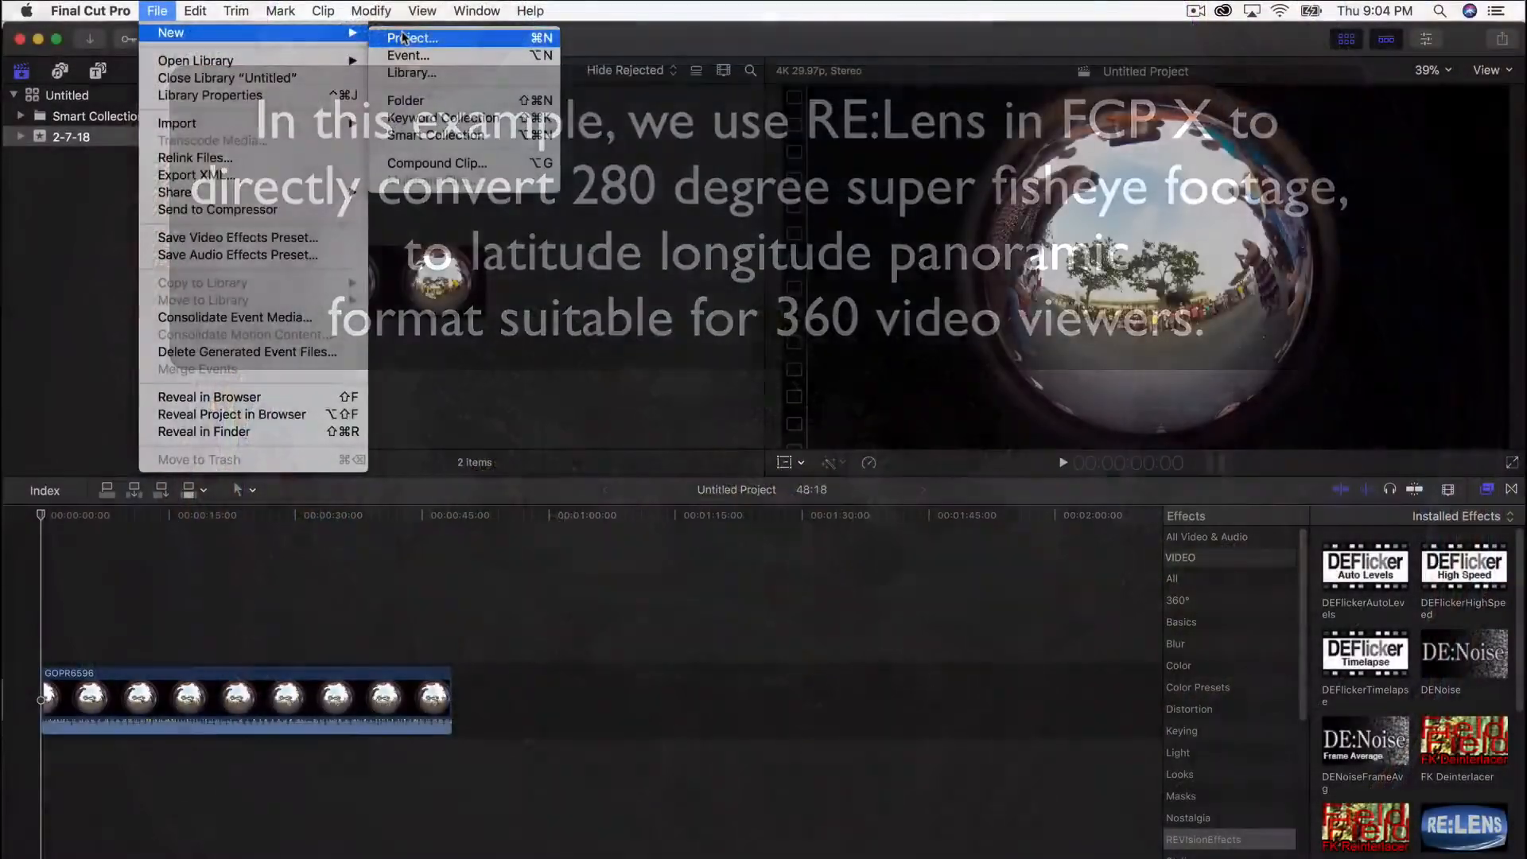
Create project RELens_FCP_v1 with 360° format, 3840x1920 resolution and 29.97p rate
click(412, 38)
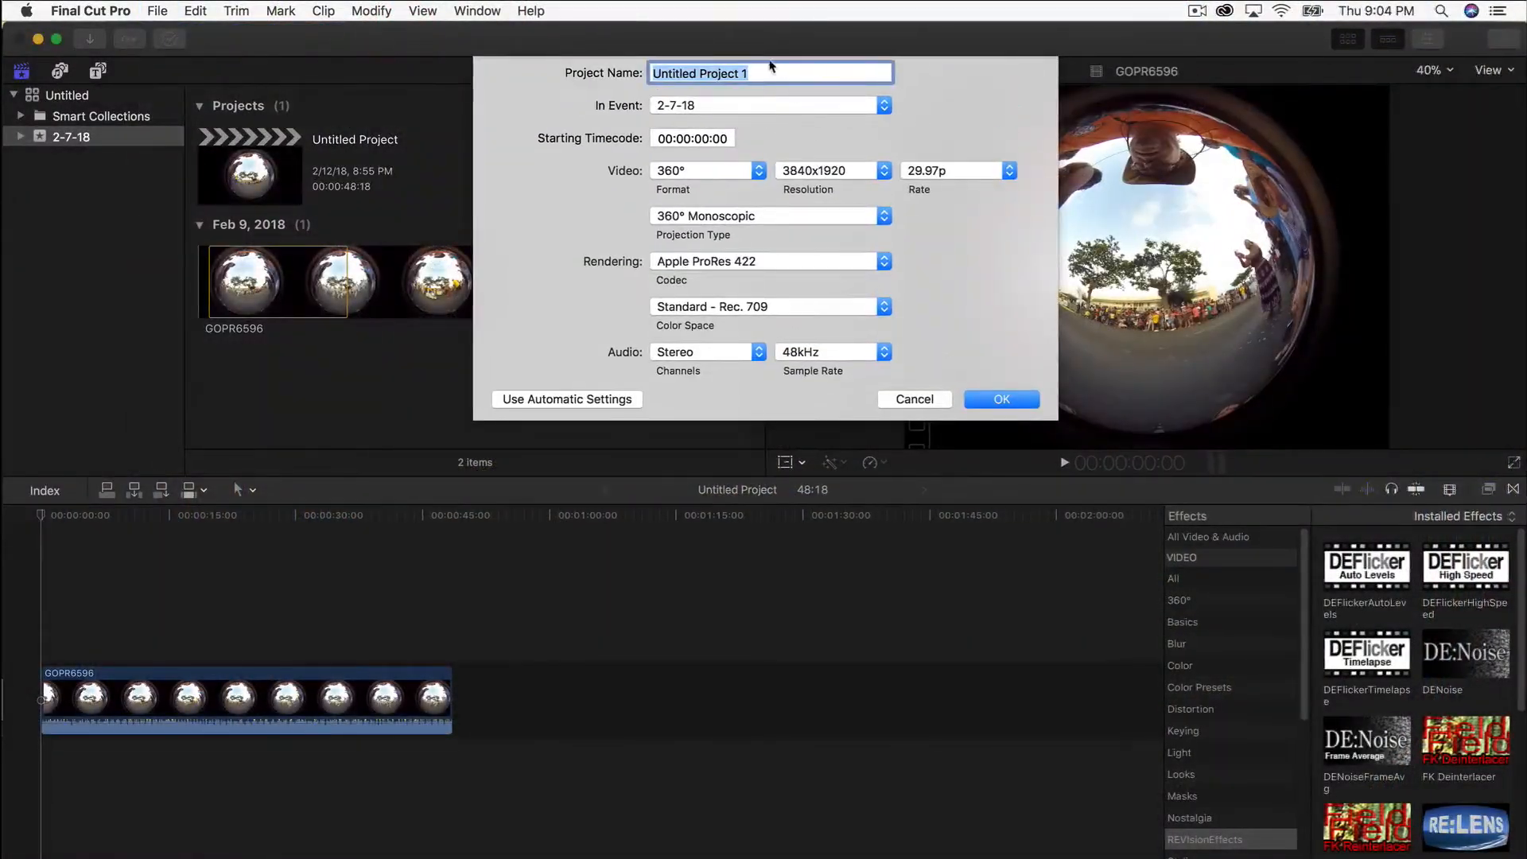
text(RELens)
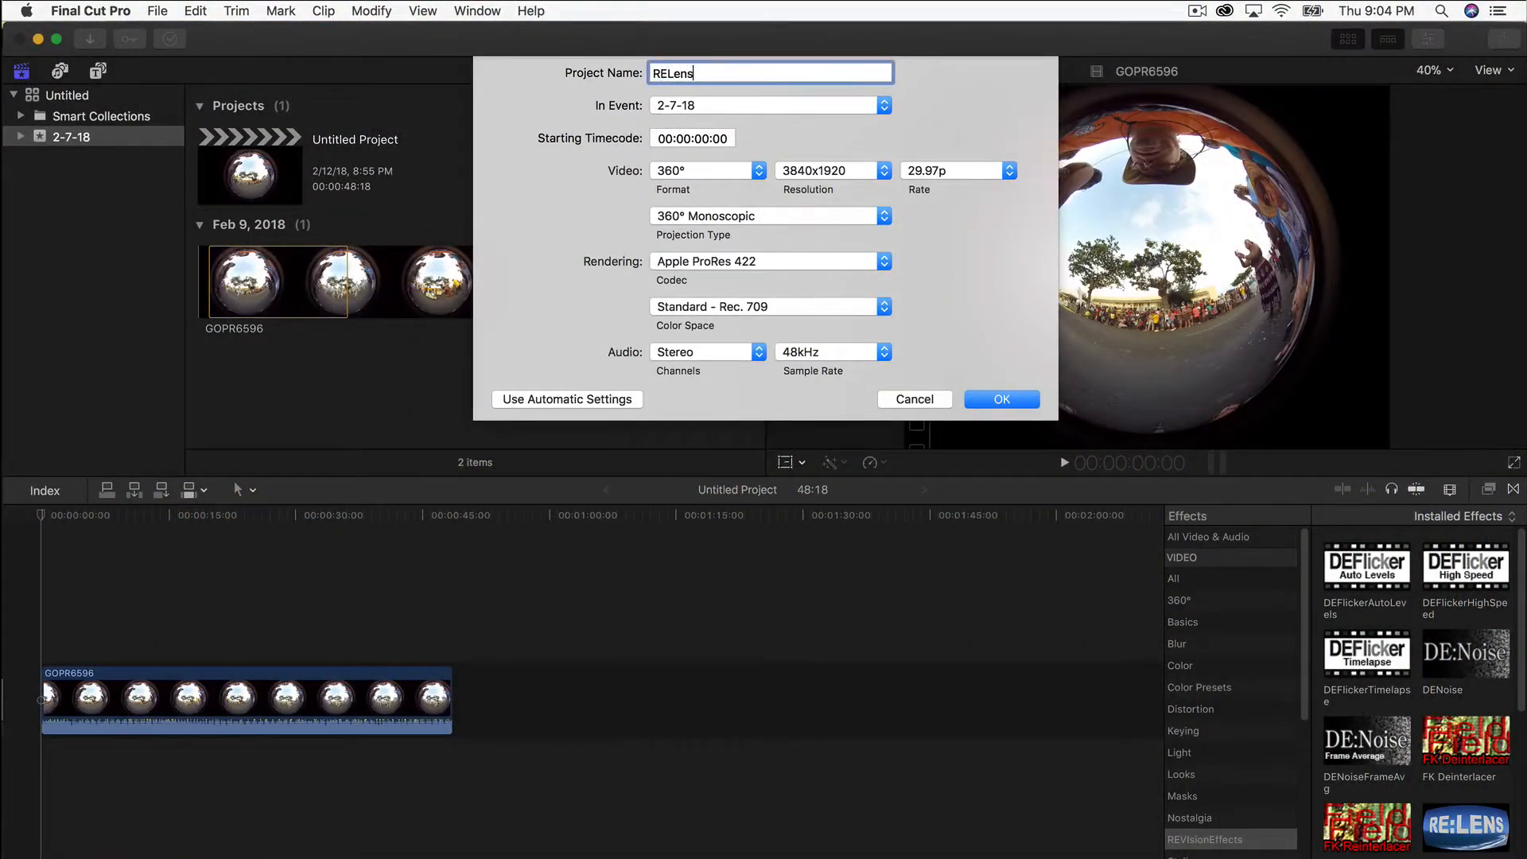
text(_FC)
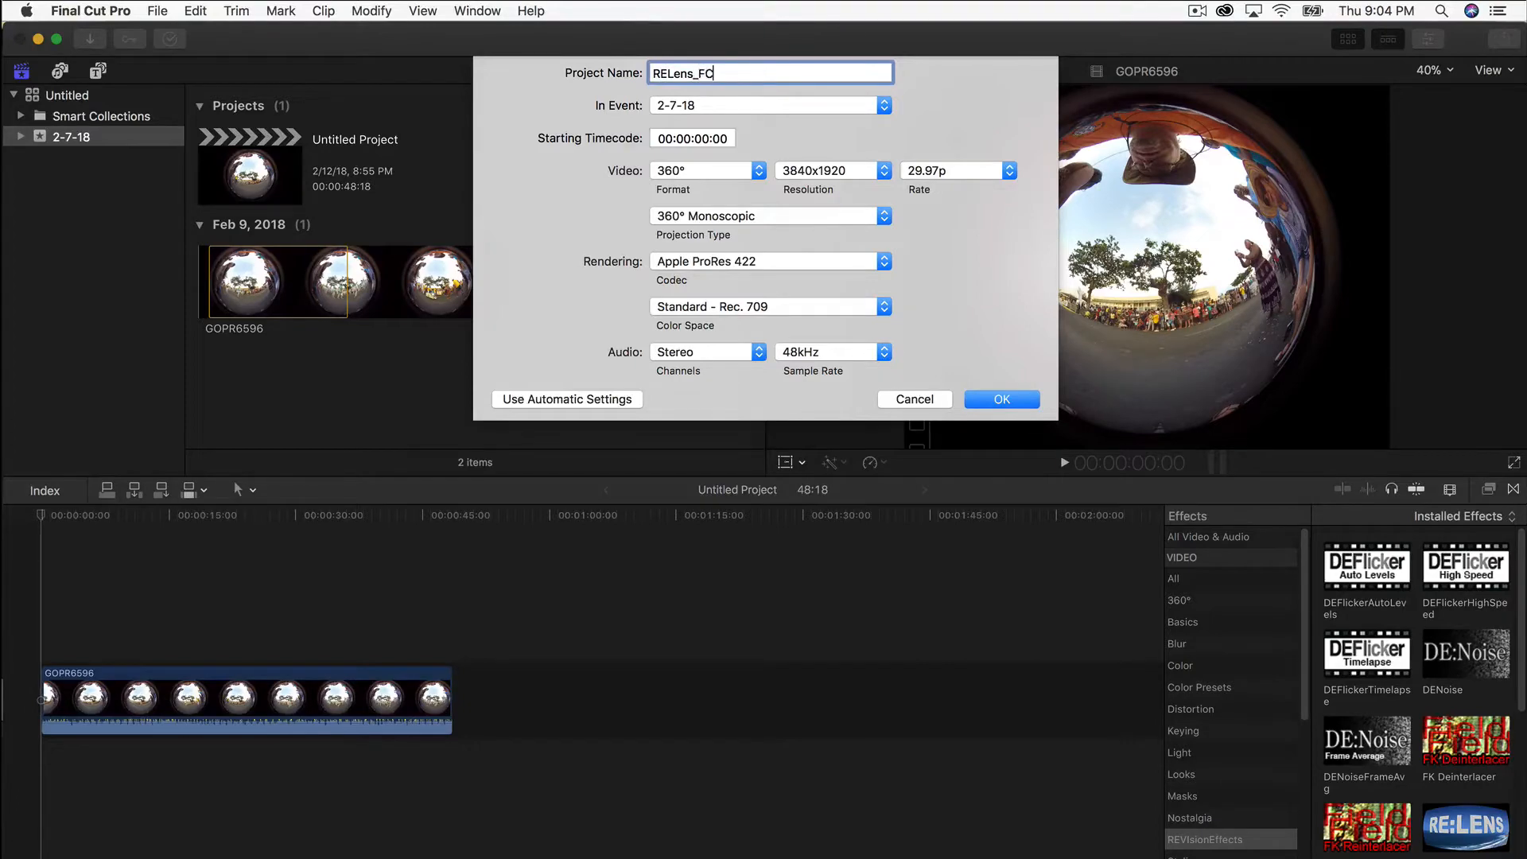
text(P_v1)
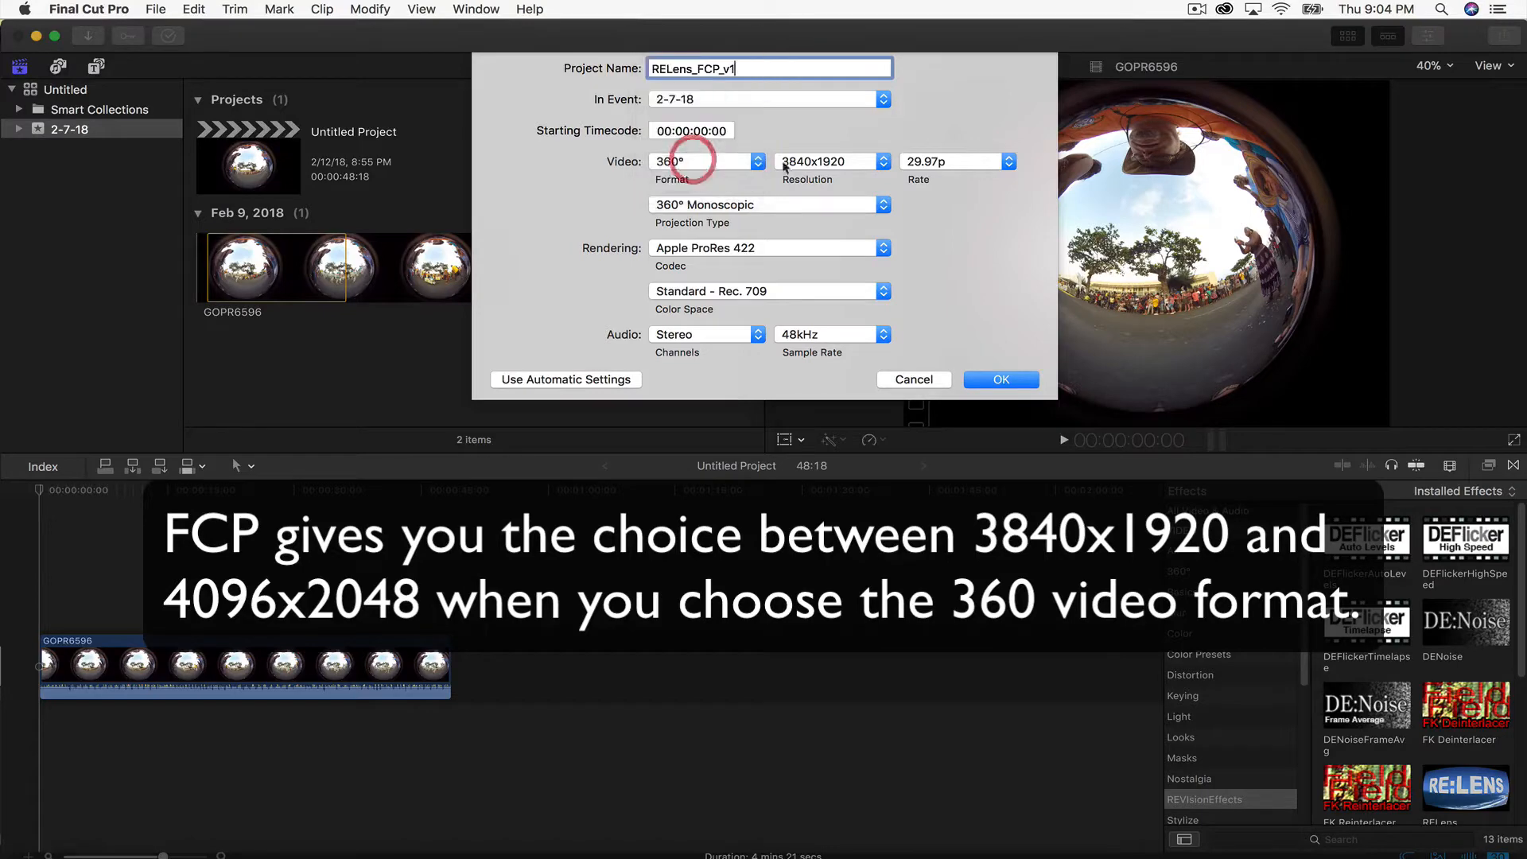
click(881, 161)
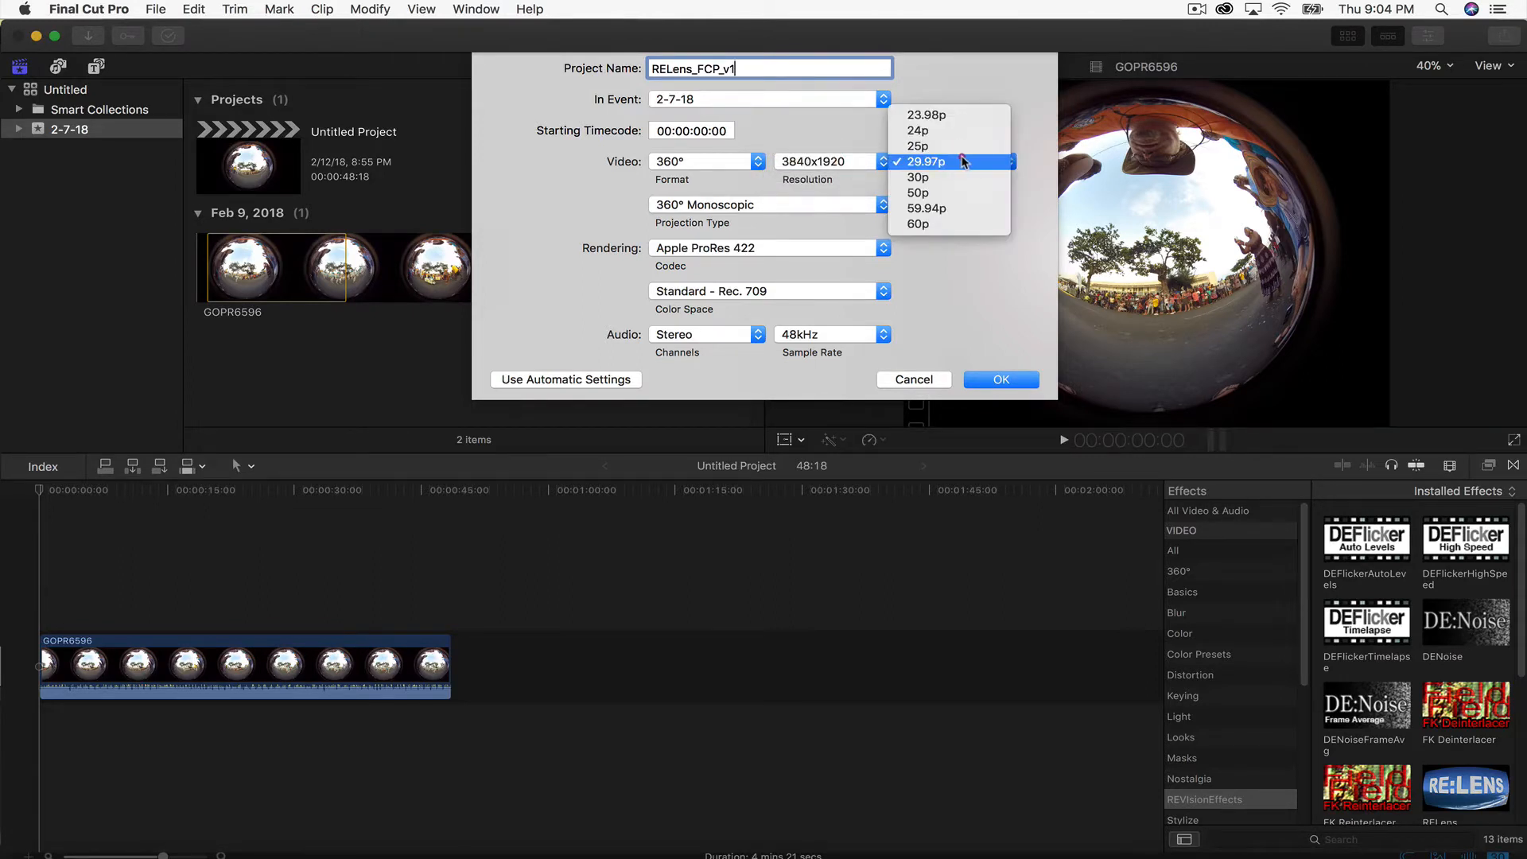
click(935, 161)
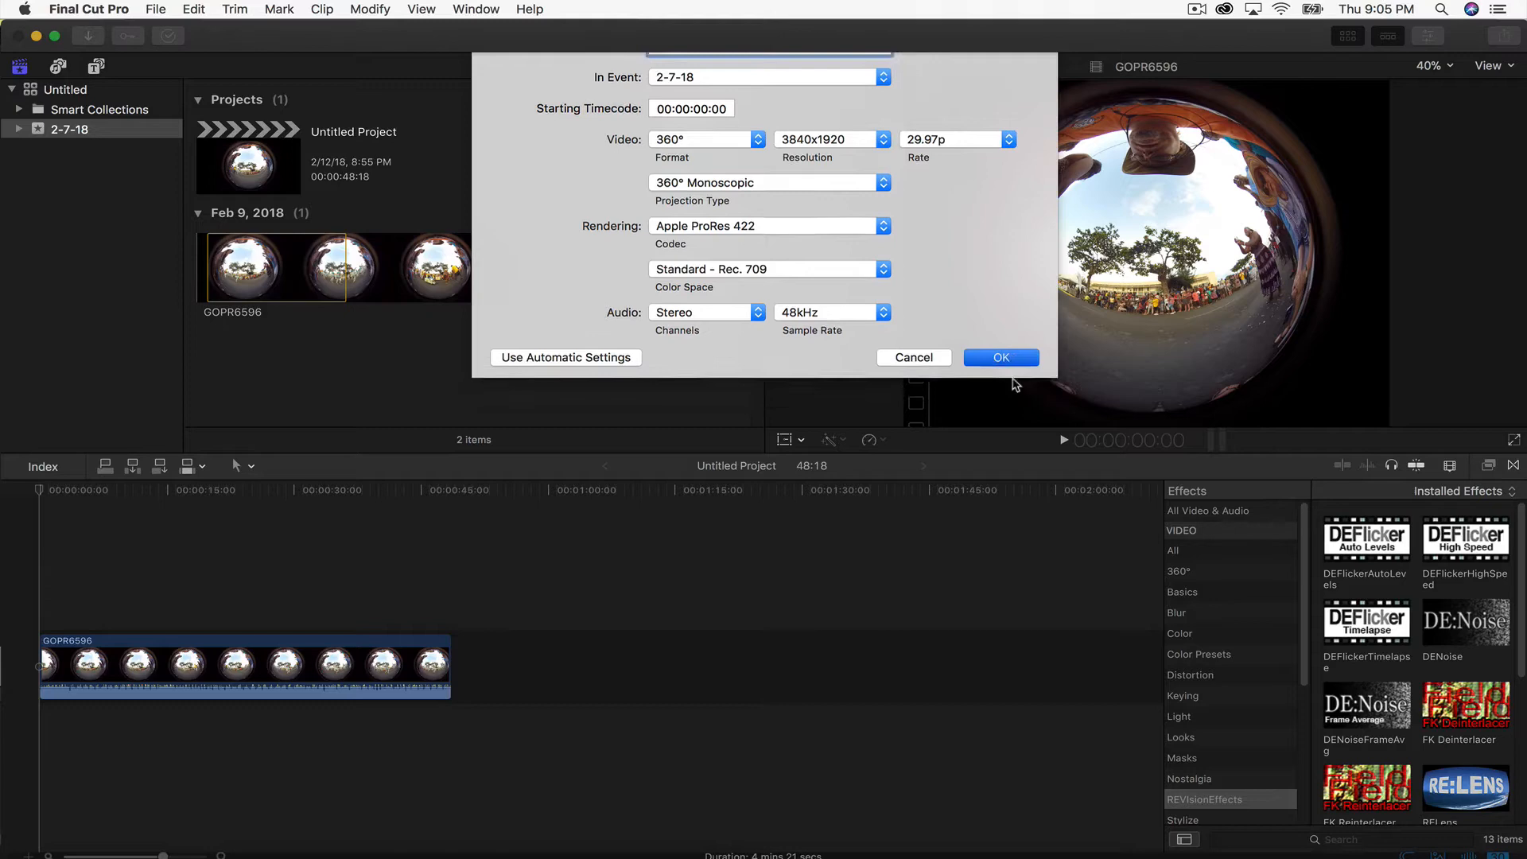
click(999, 358)
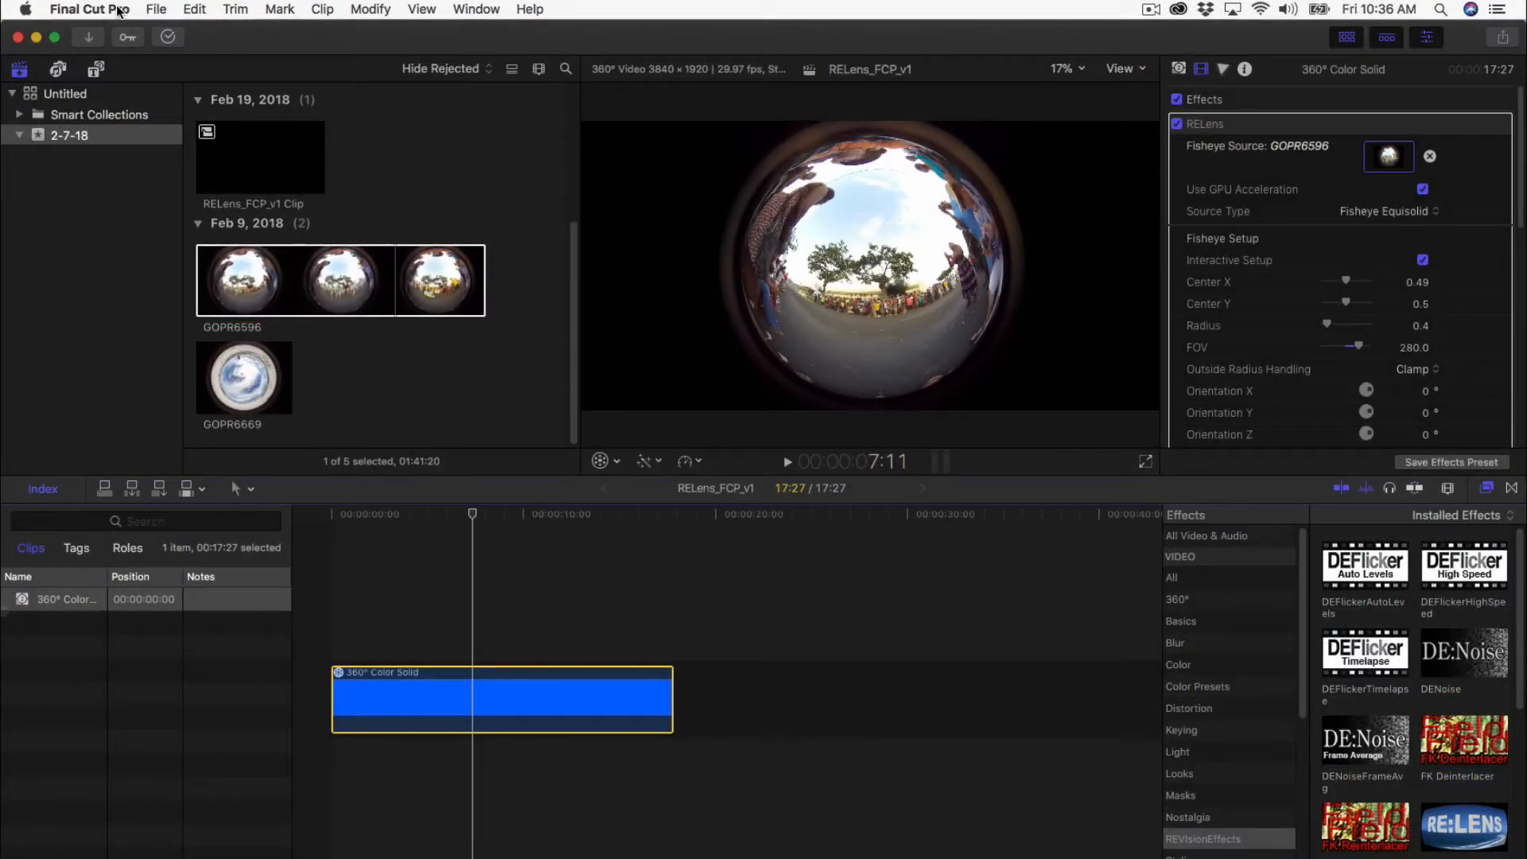
Uncheck Background render on the Playback tab of Final Cut Pro preferences
click(90, 9)
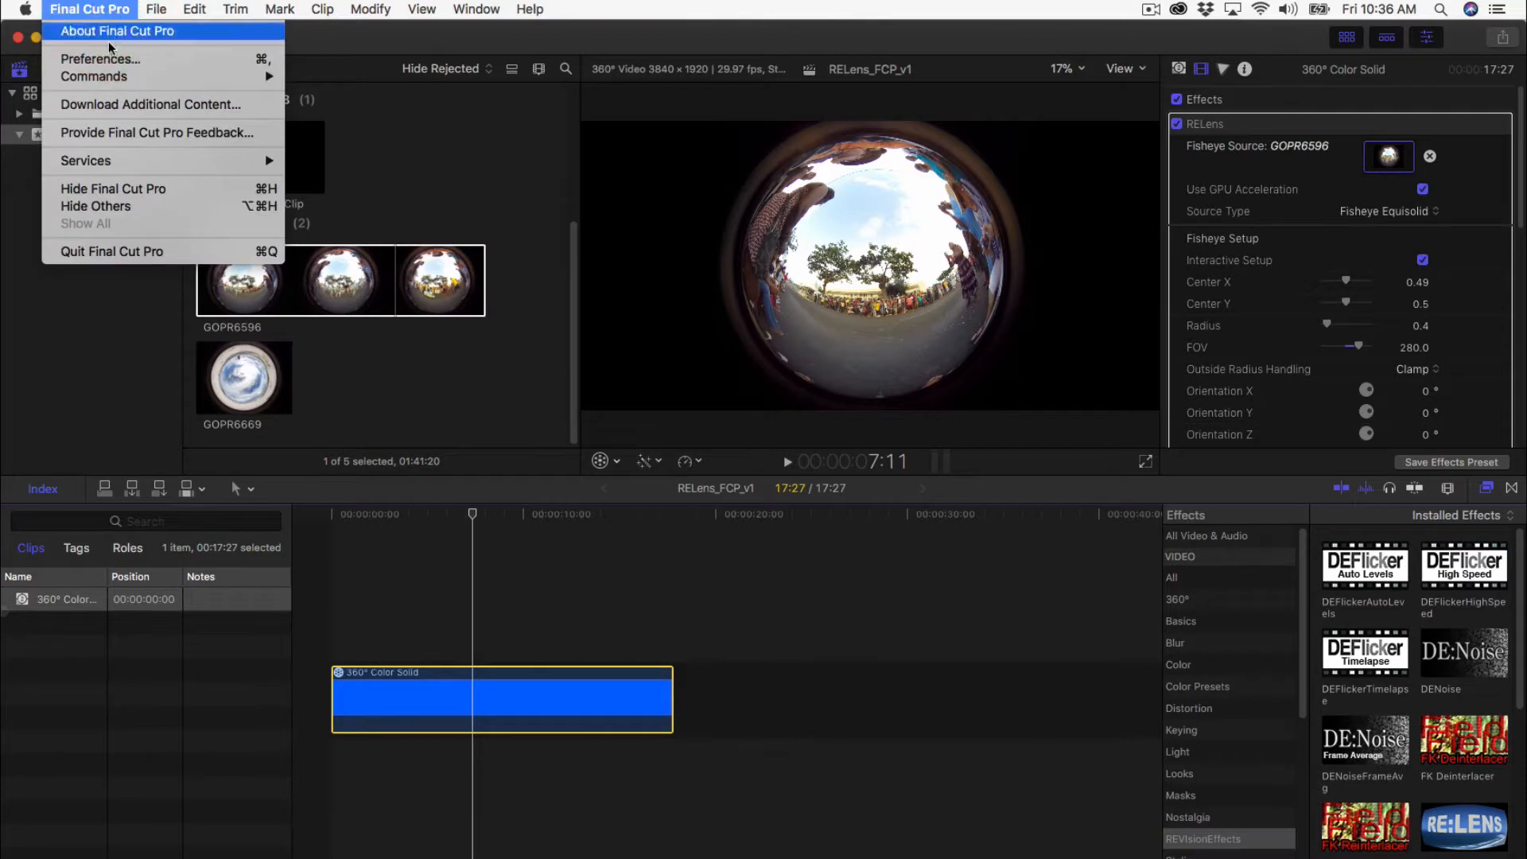
mouse_move(101, 58)
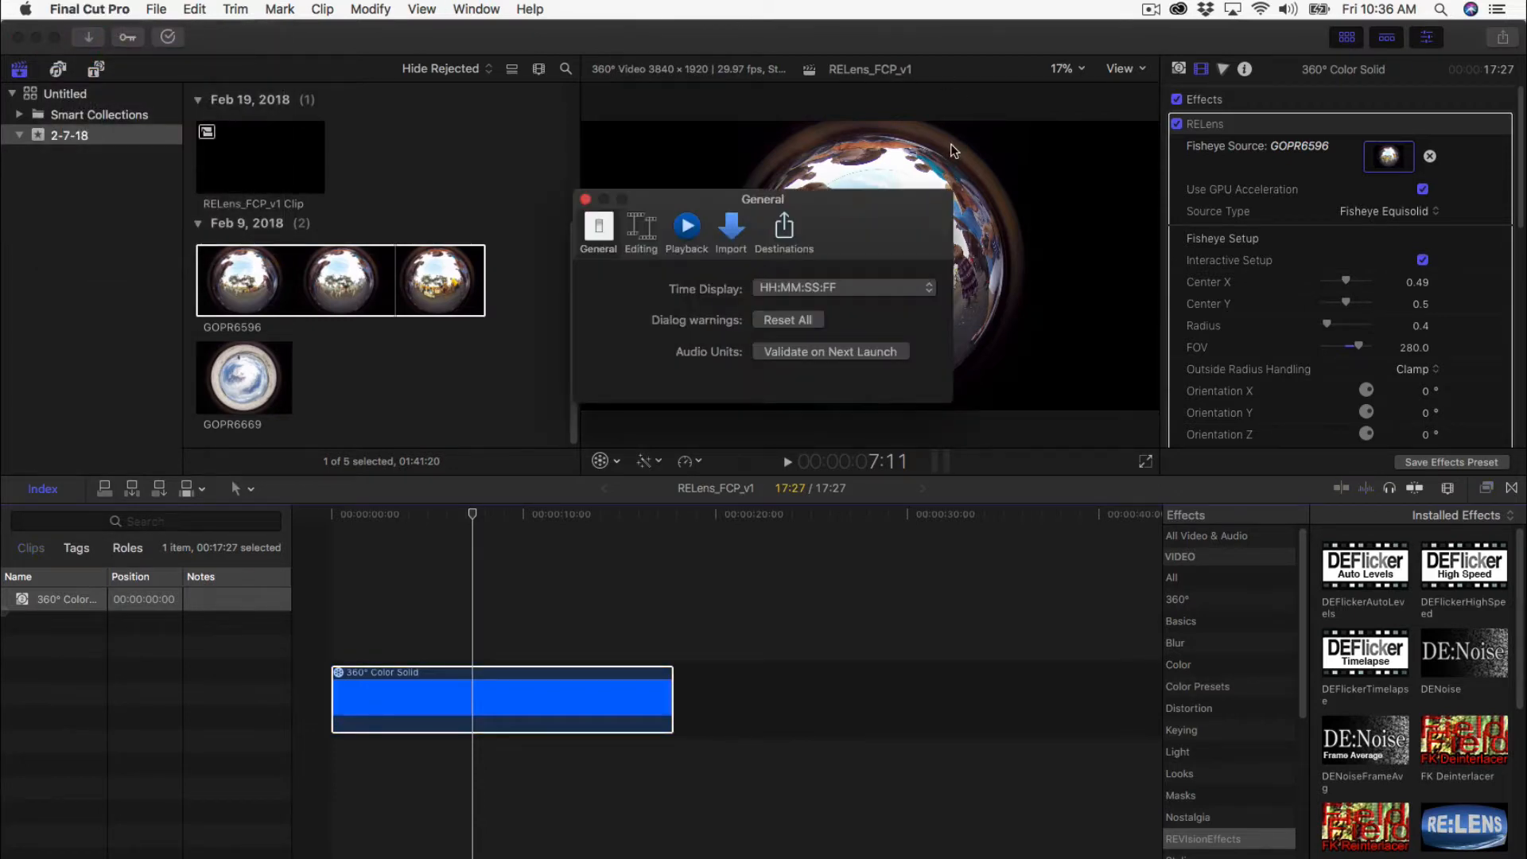
click(687, 225)
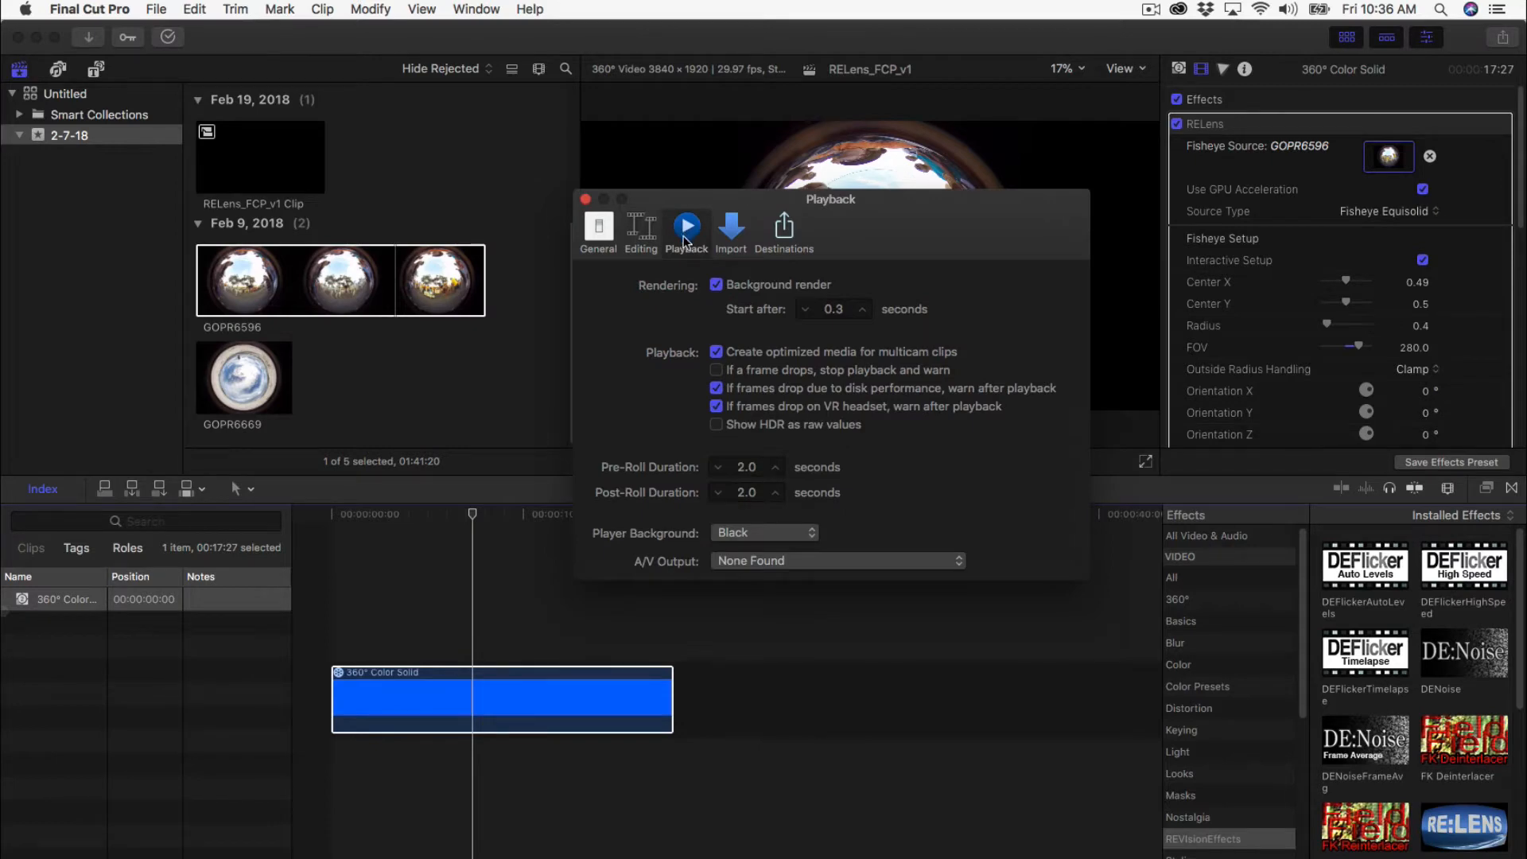
click(717, 285)
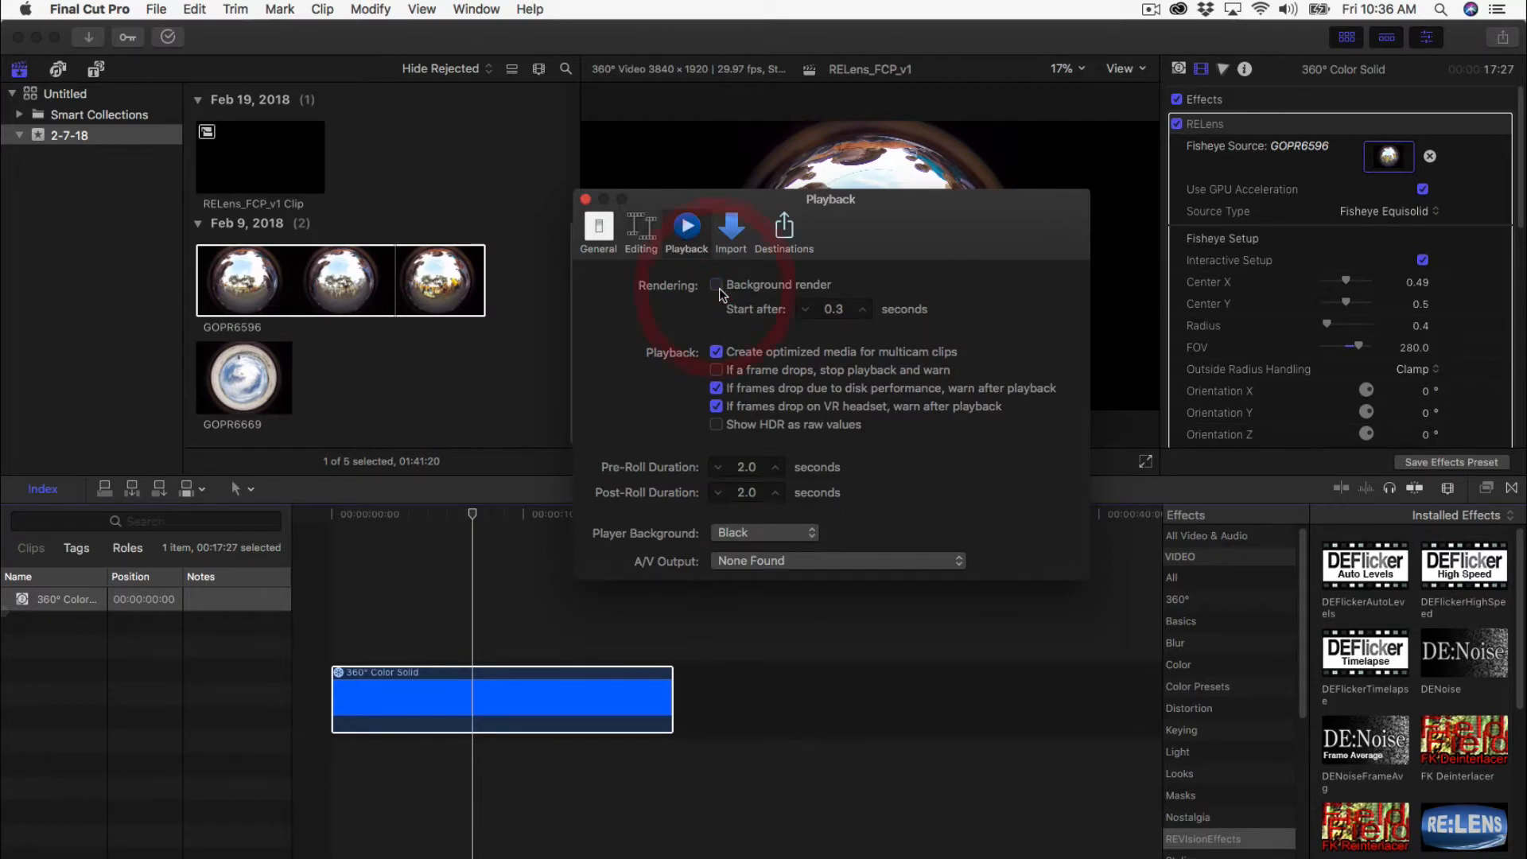
click(96, 46)
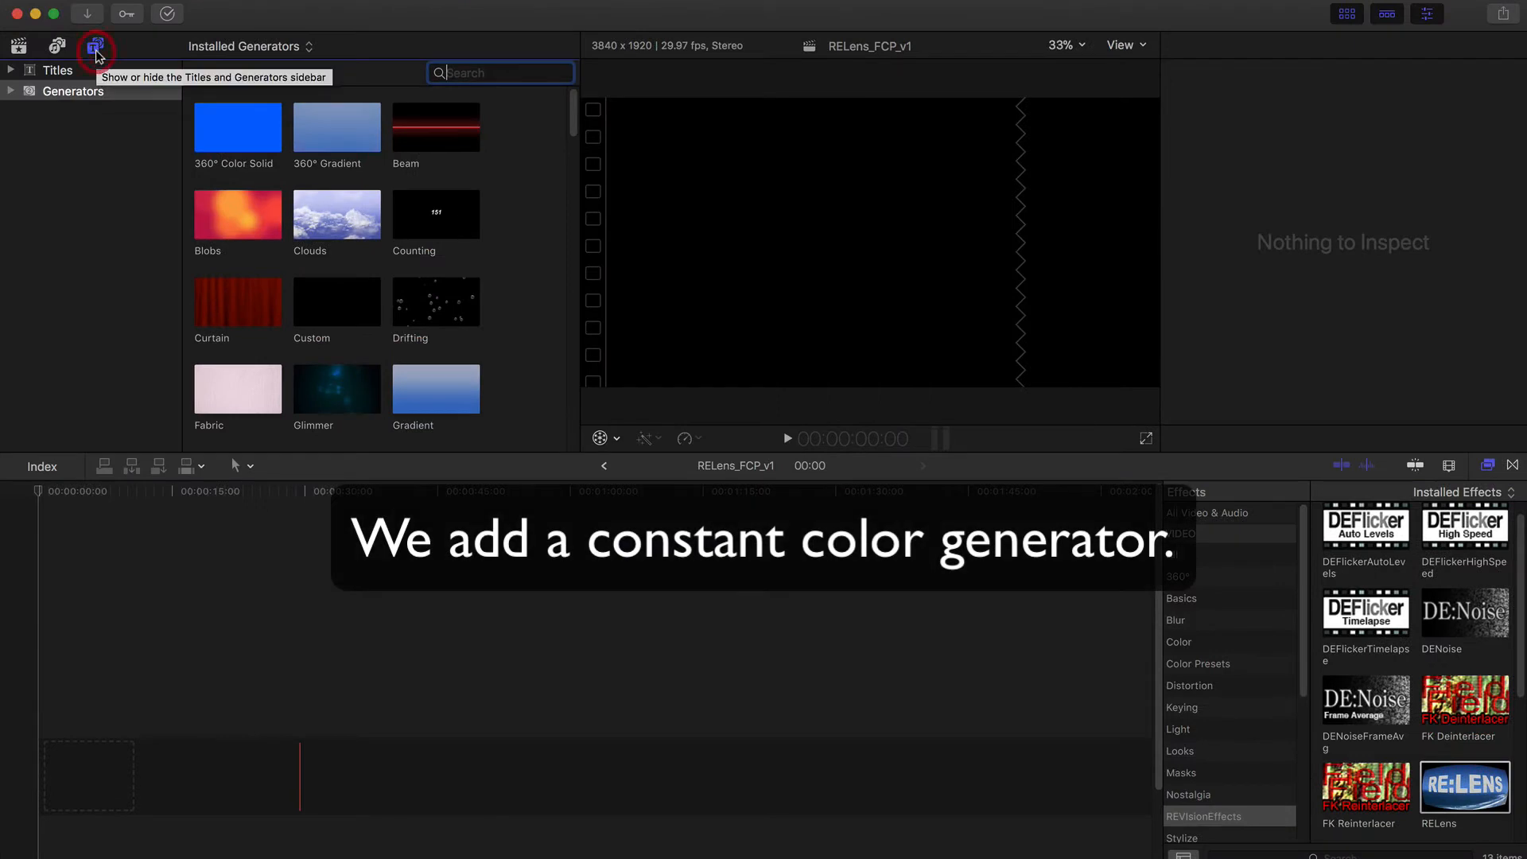
mouse_move(237, 127)
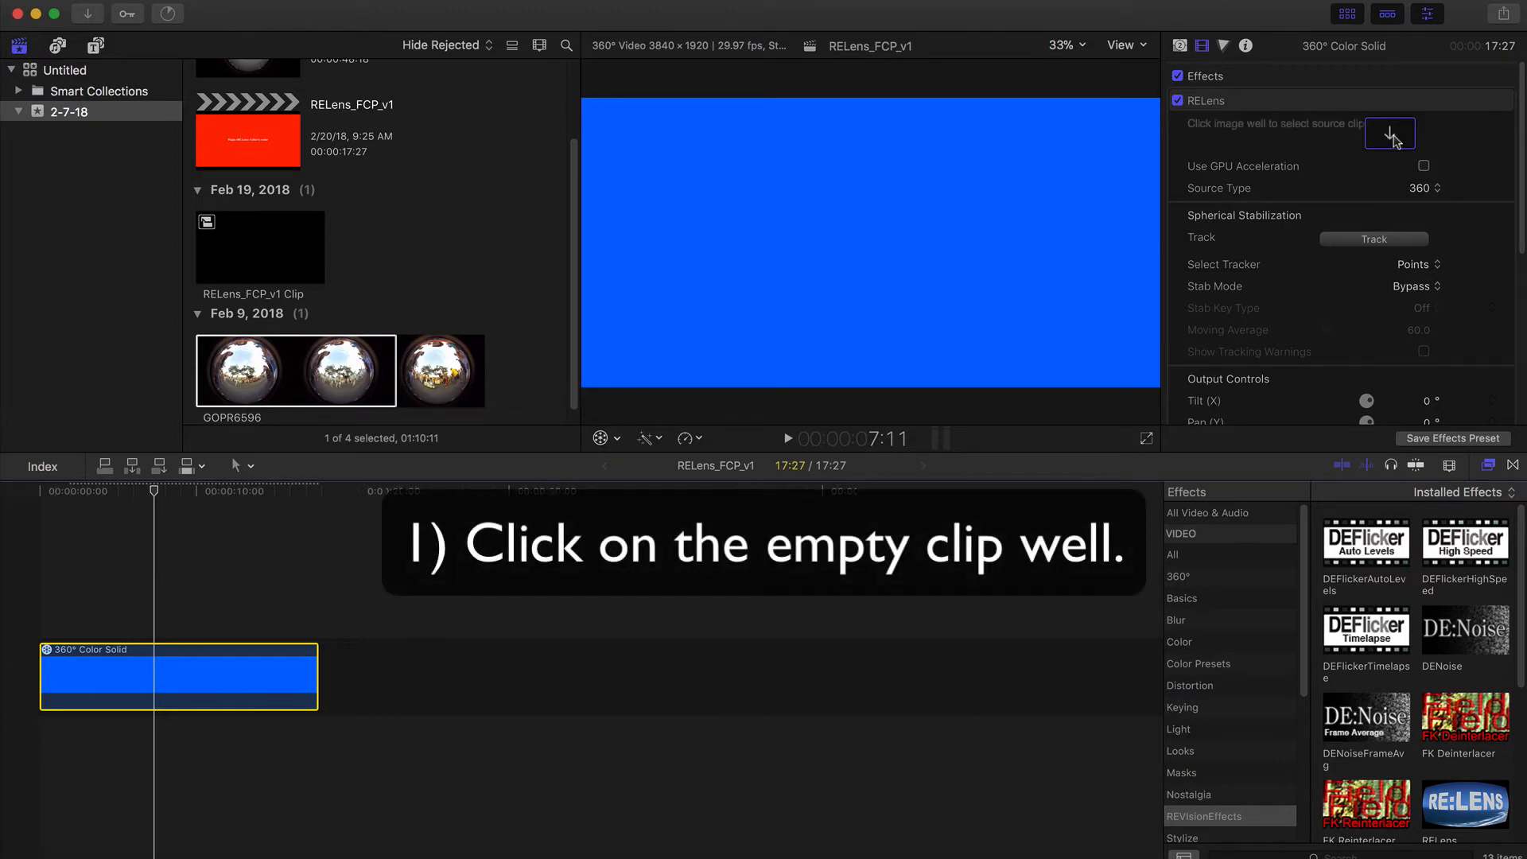
mouse_move(1379, 164)
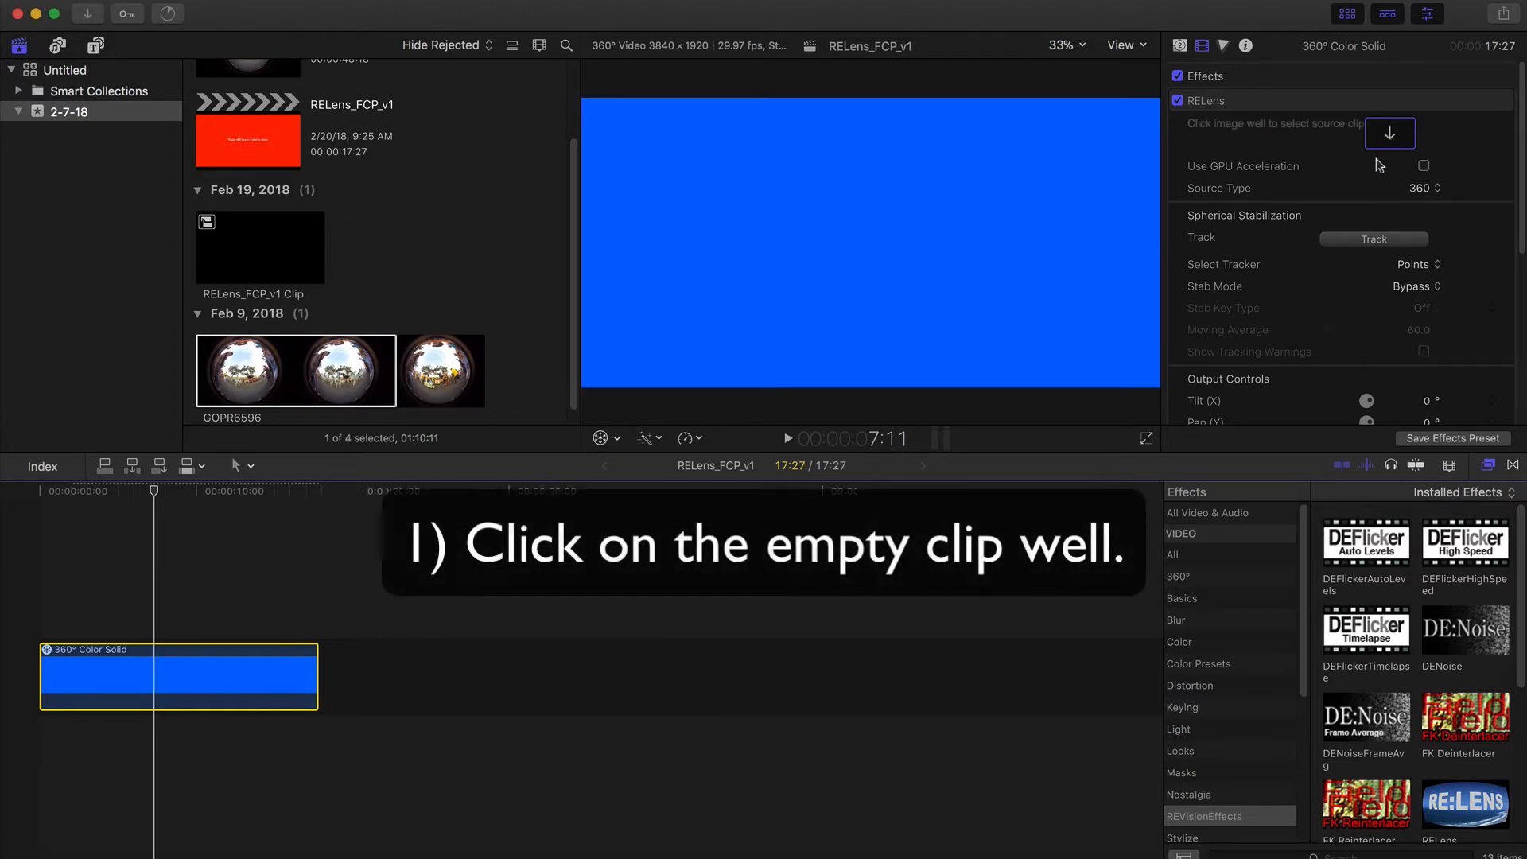
Apply GOPR6596 as the RE:Lens Fisheye Source clip, then reselect the Color Solid generator
click(1390, 133)
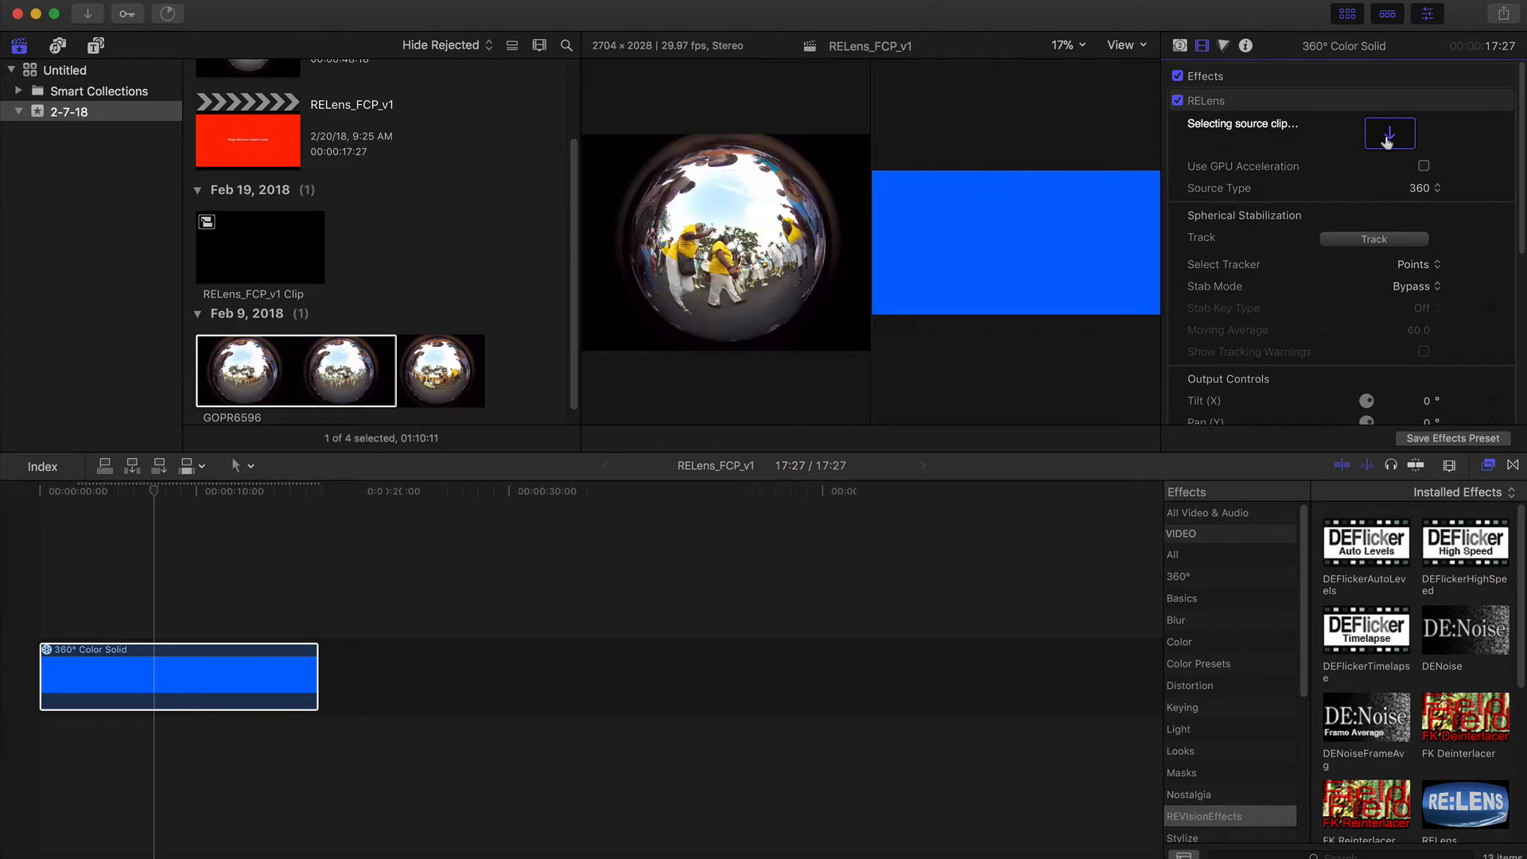
click(1388, 134)
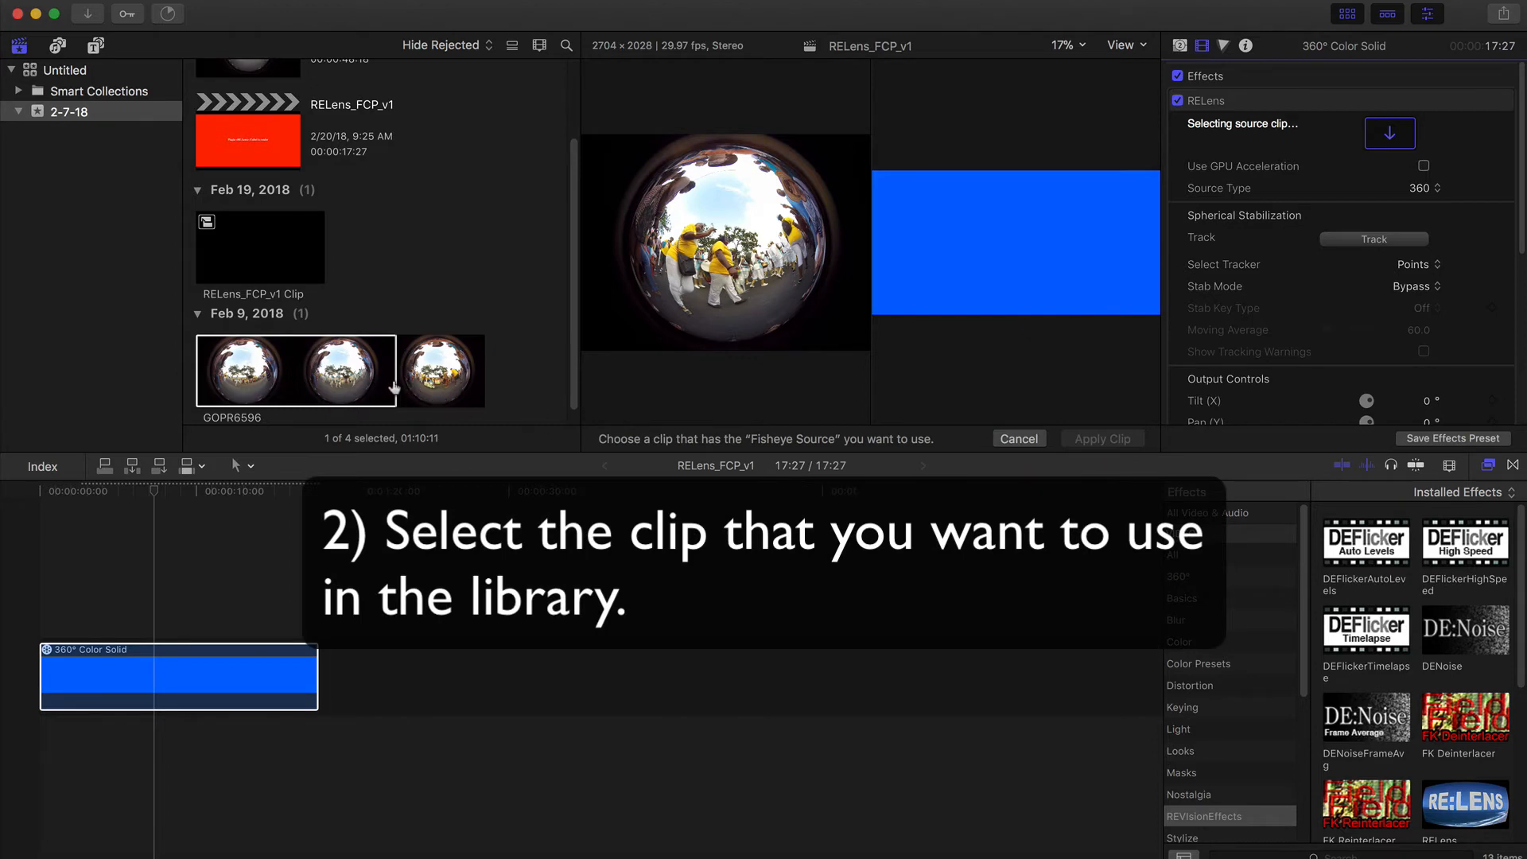
click(350, 370)
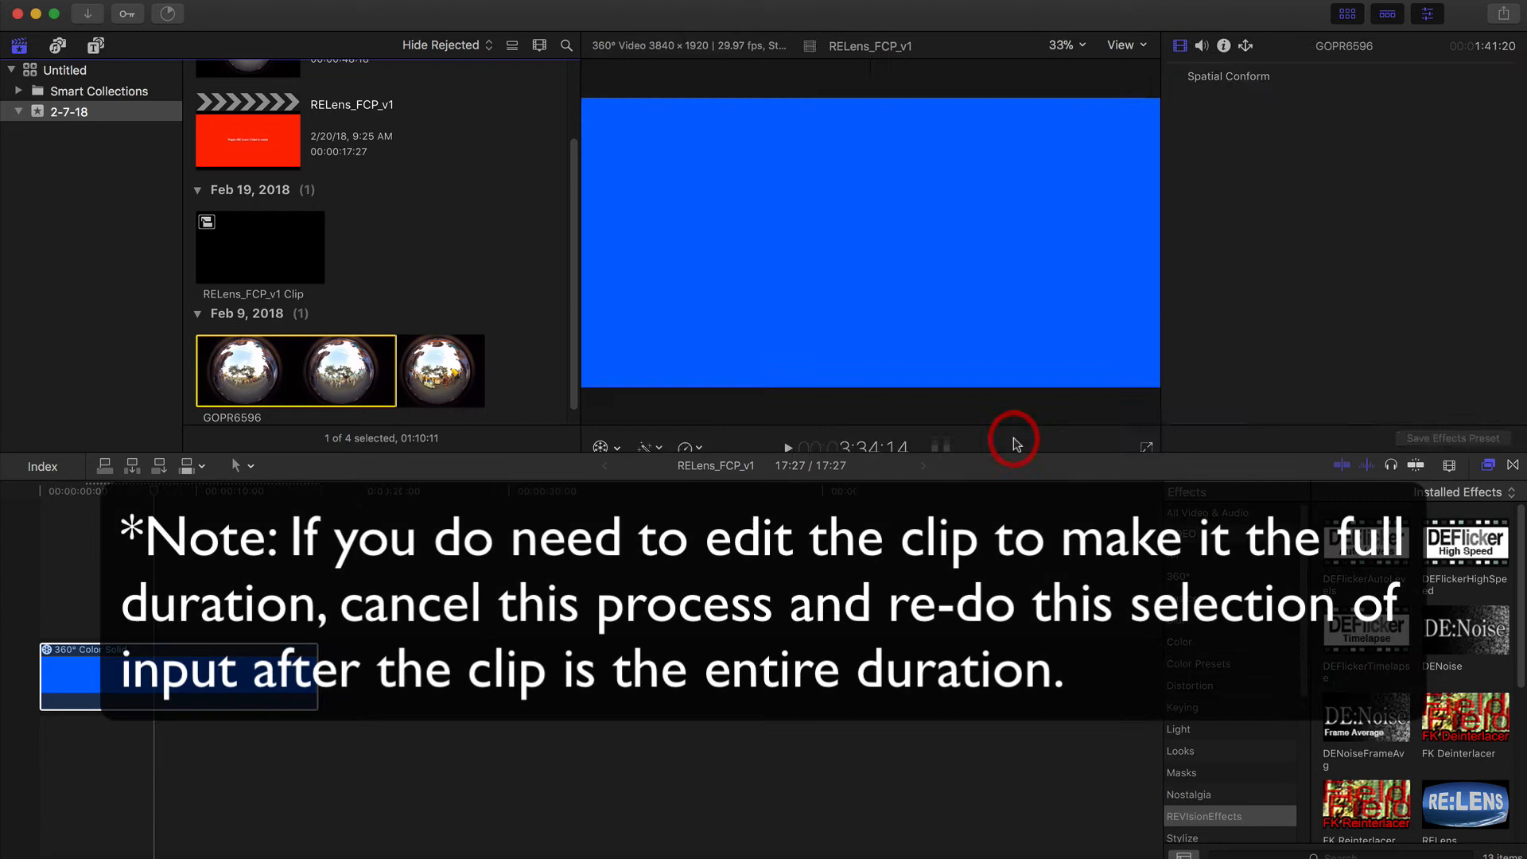
mouse_move(409, 385)
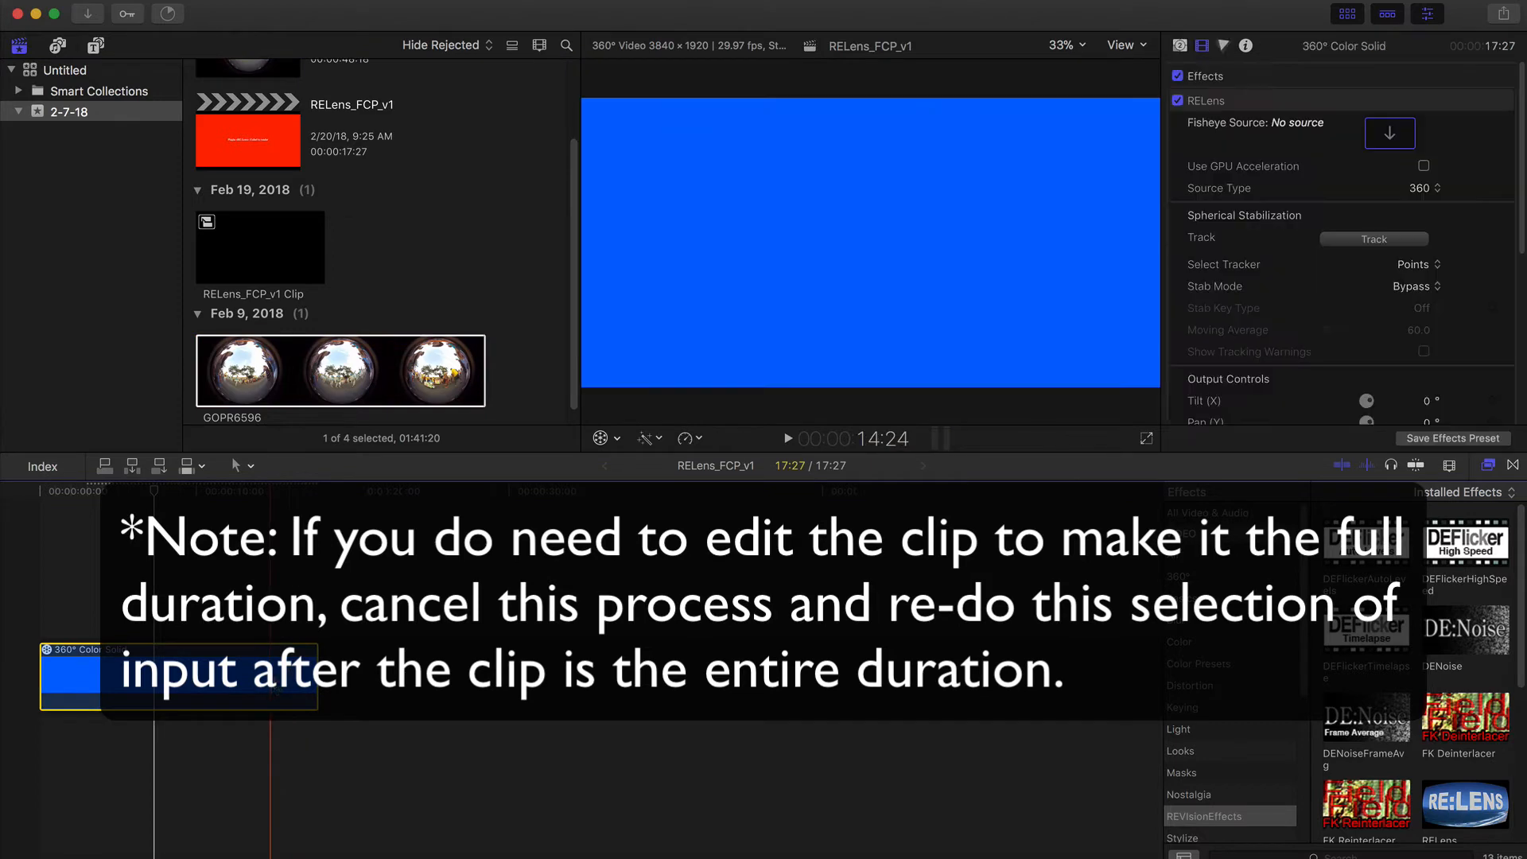
click(1388, 133)
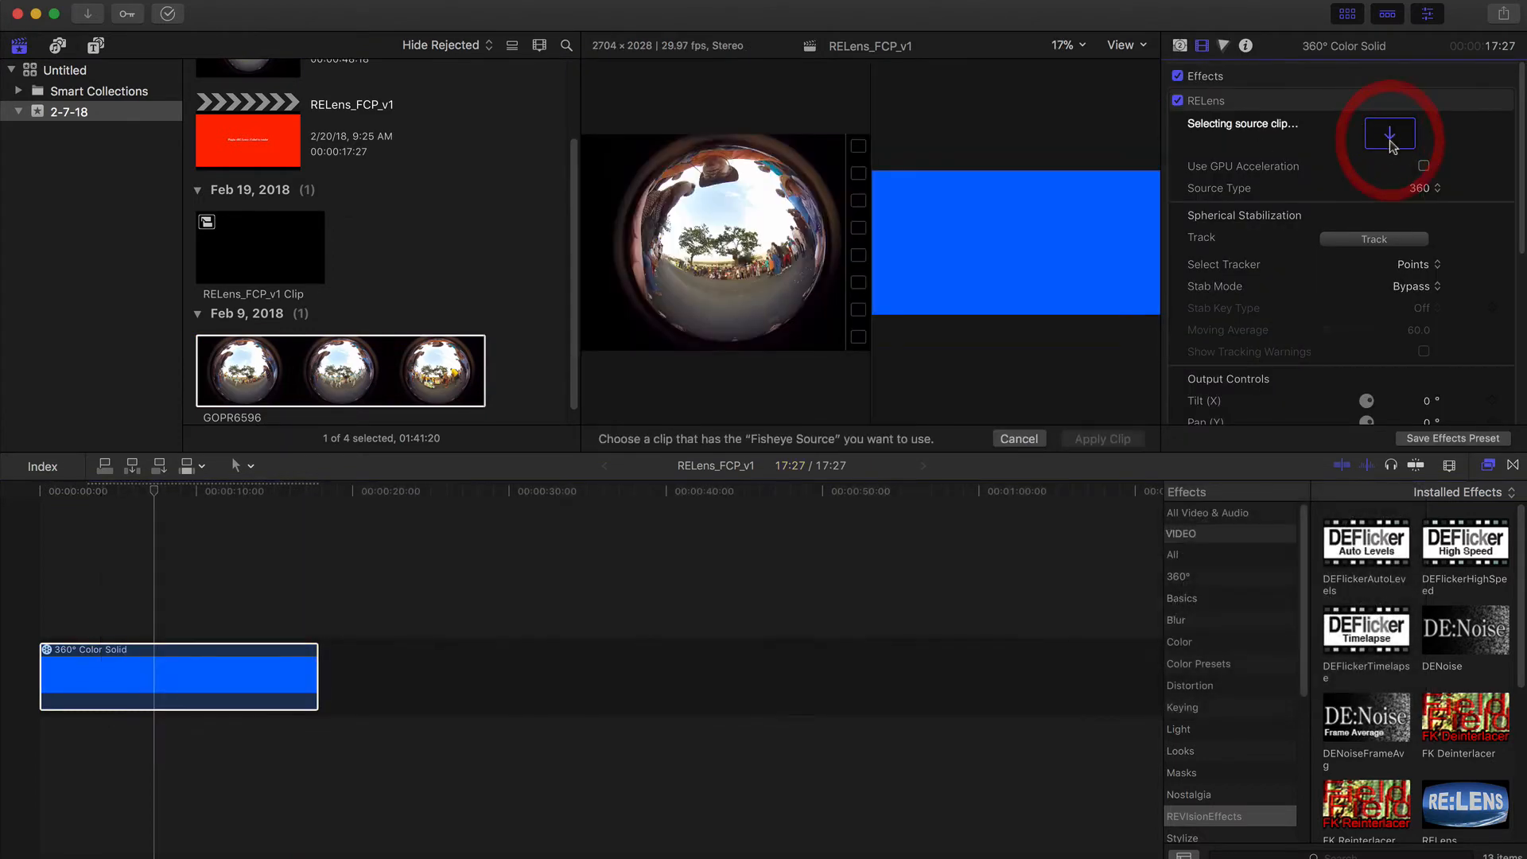
mouse_move(567, 390)
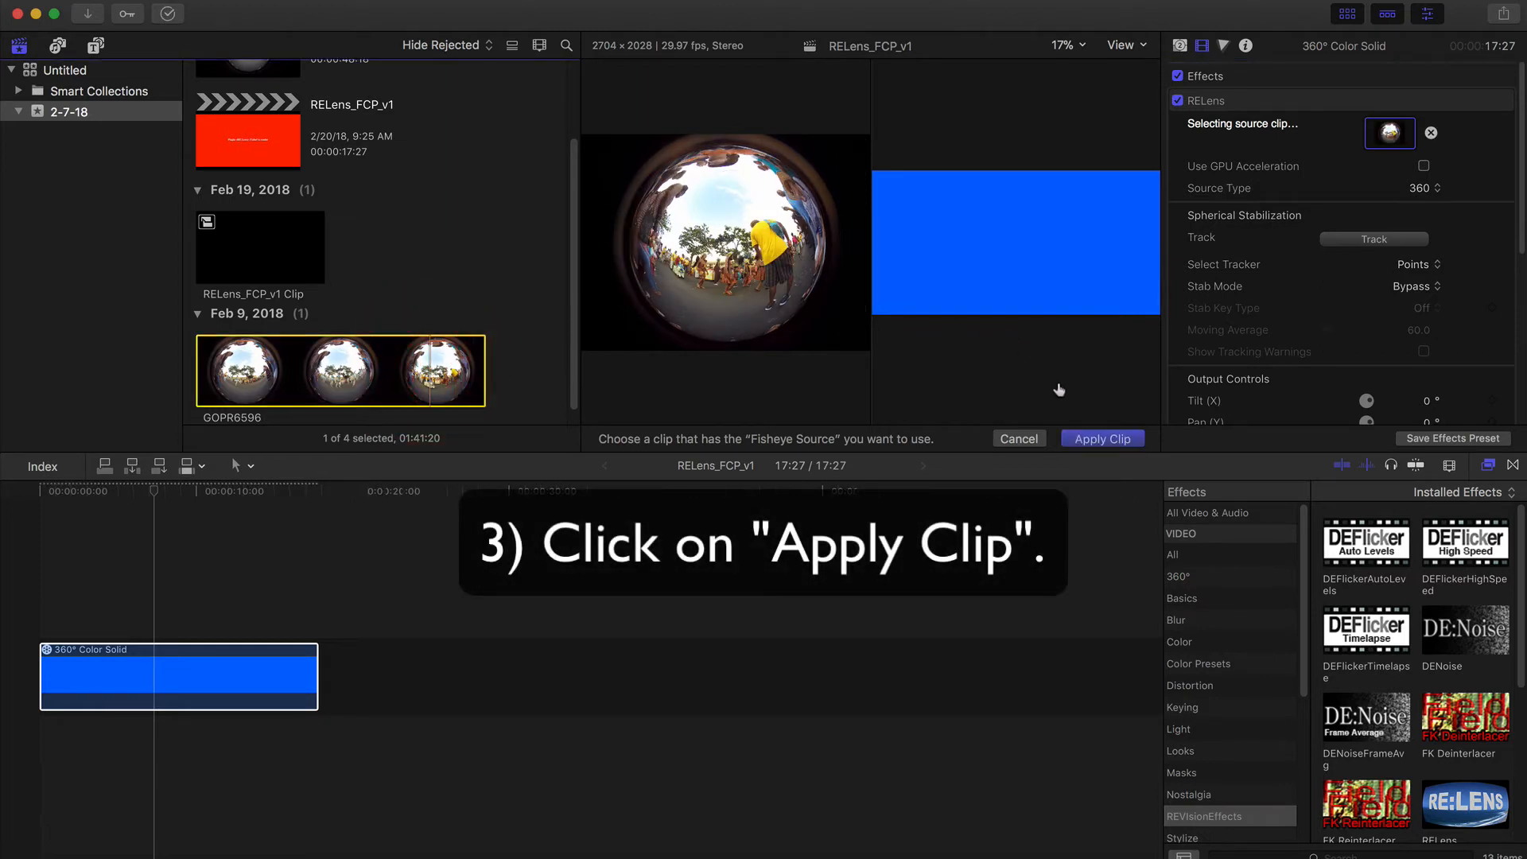
click(1102, 438)
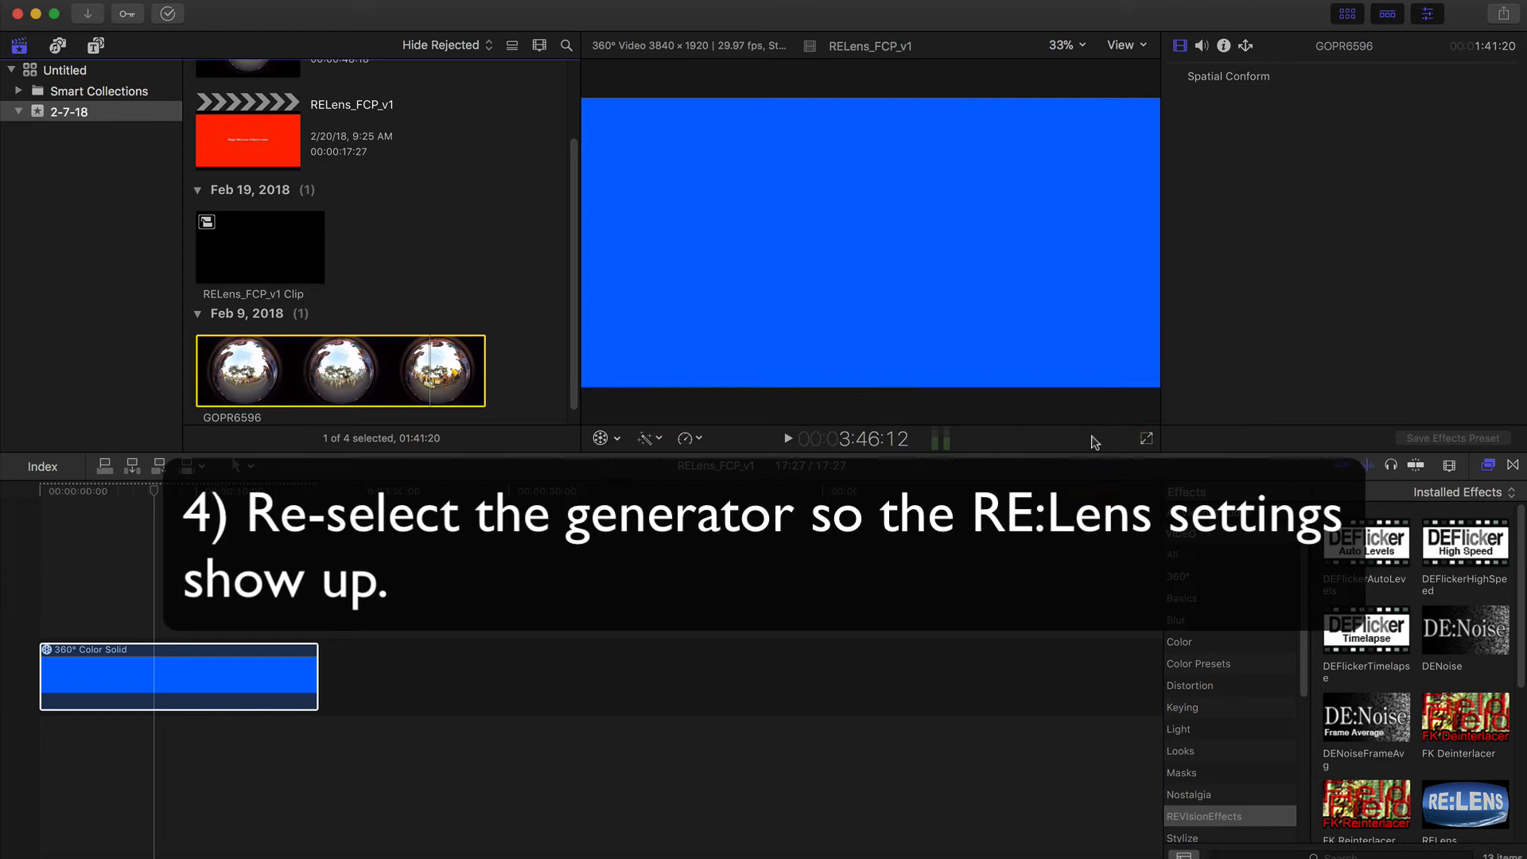
click(129, 677)
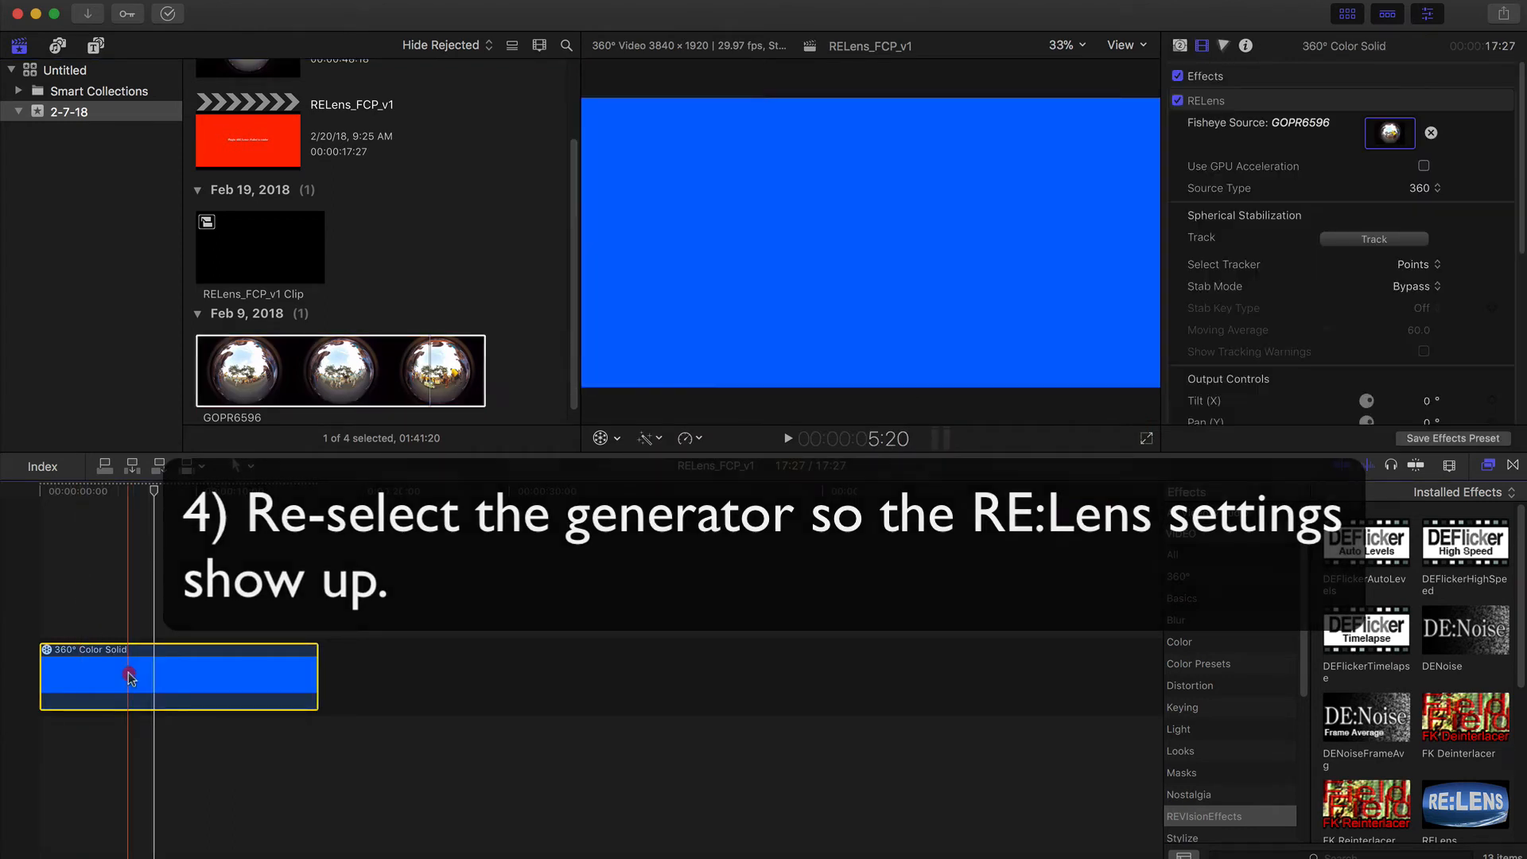
Set RE:Lens Source Type to Fisheye Equisolid and FOV to 280
click(1419, 188)
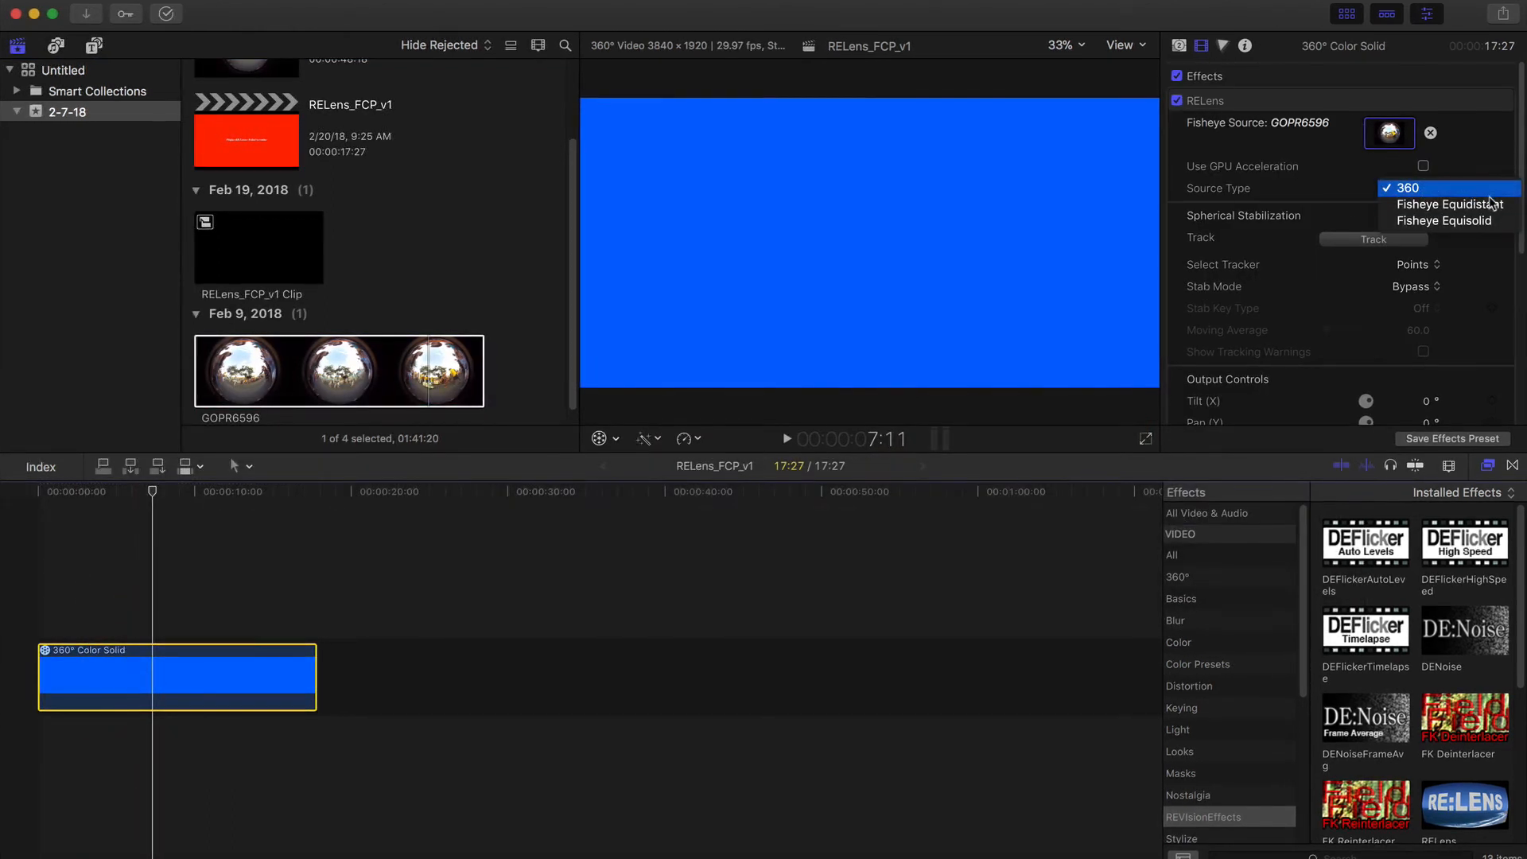
mouse_move(1446, 221)
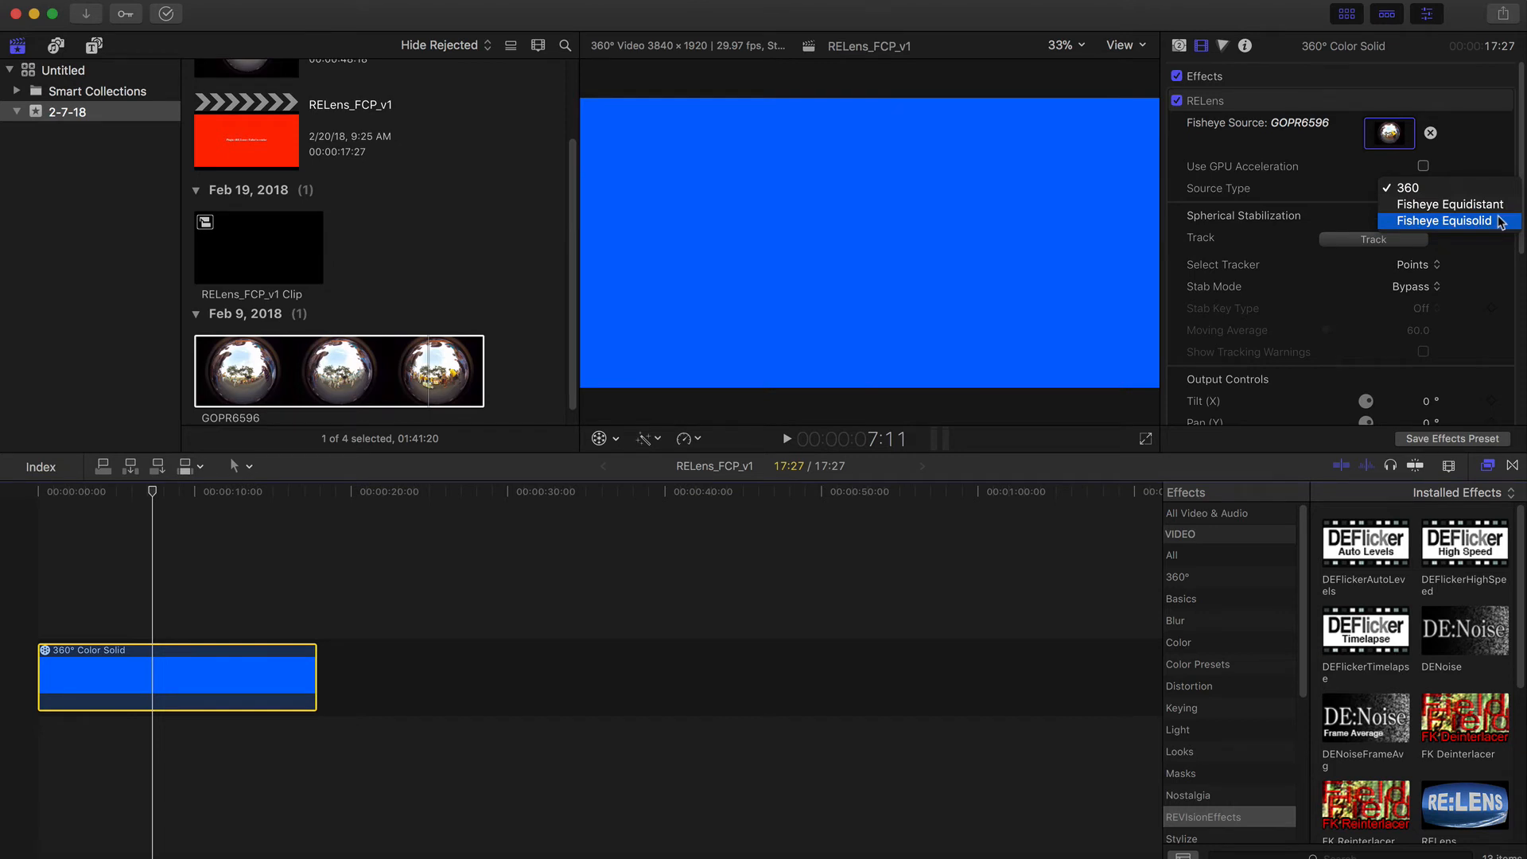
click(1406, 187)
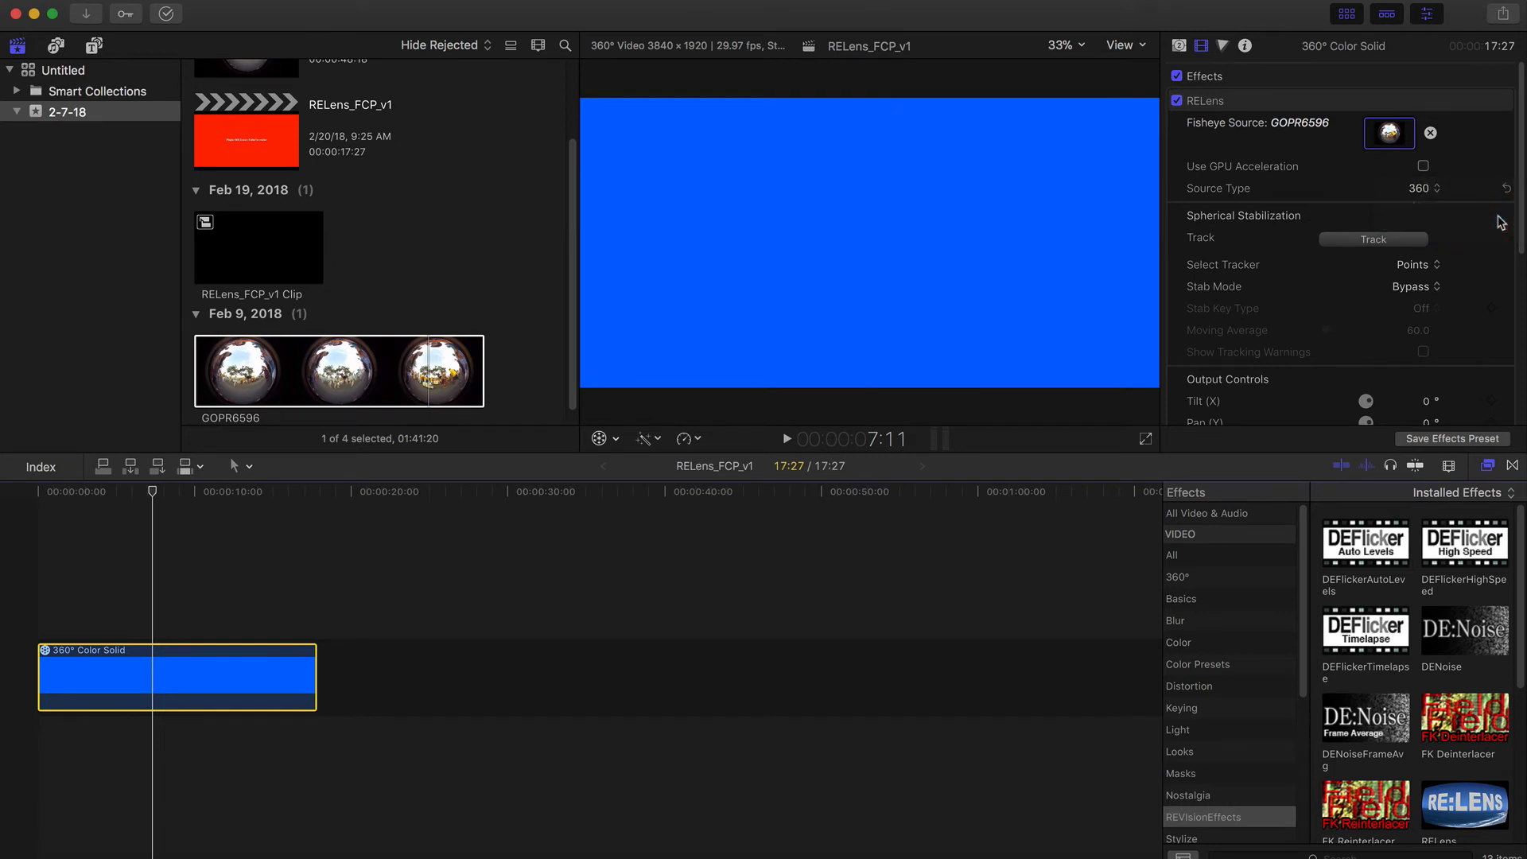
click(1419, 188)
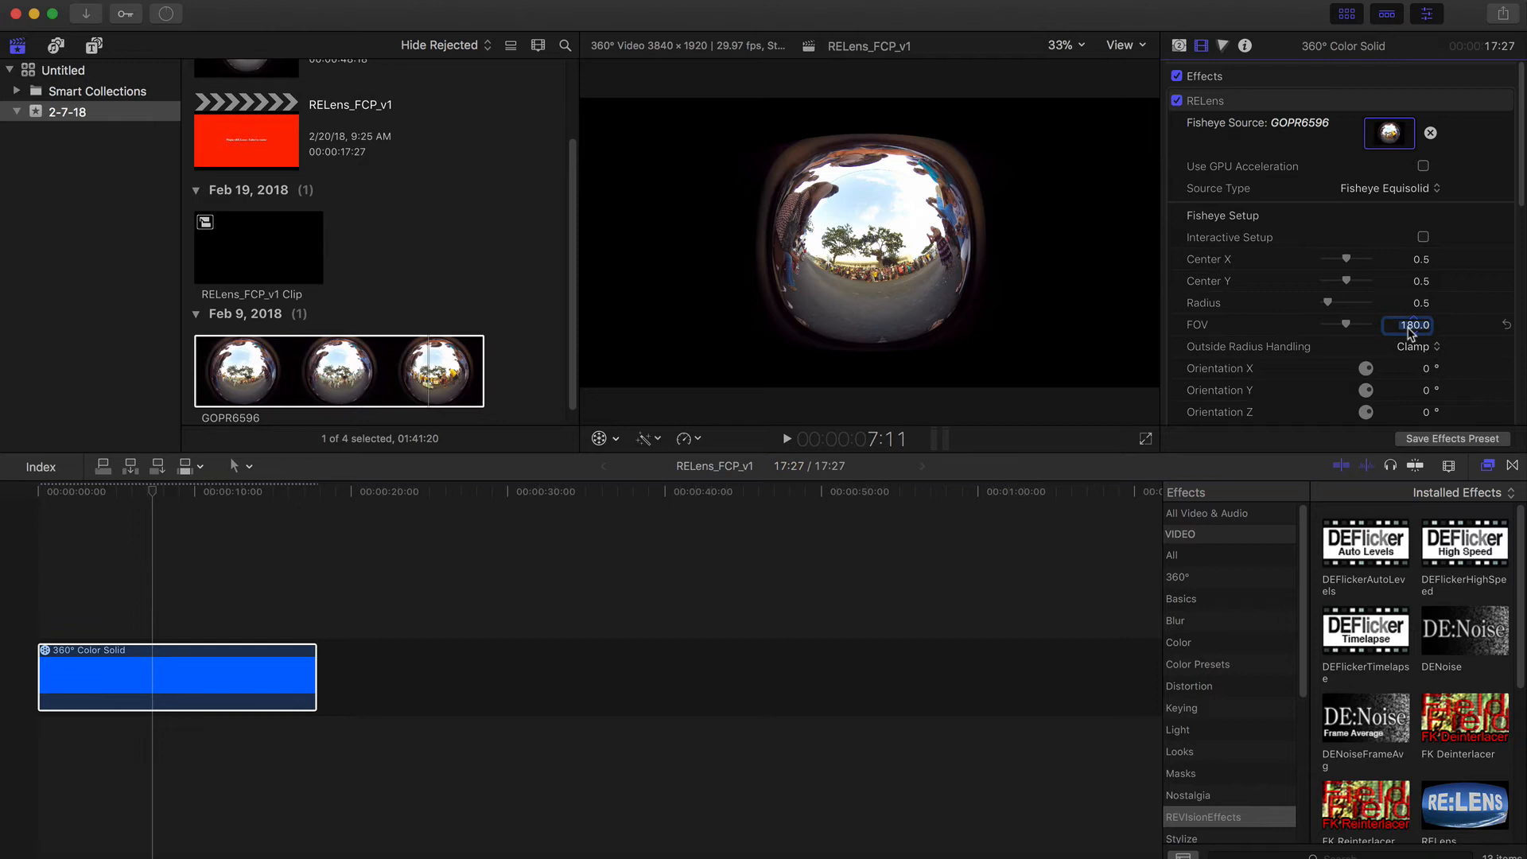
text(280)
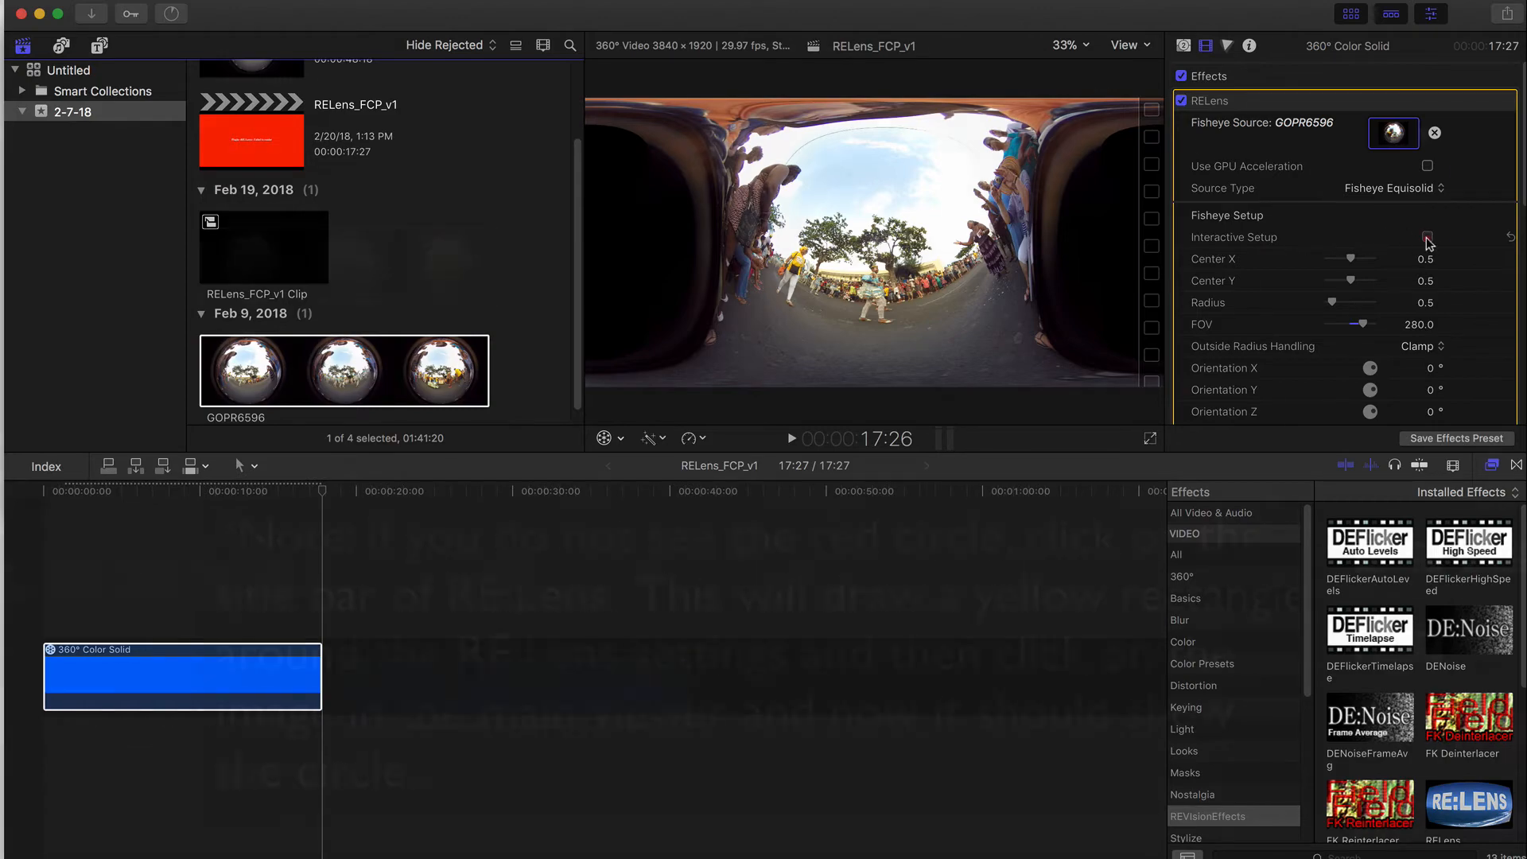
Use Interactive Setup to fit the fisheye circle at radius 0.35, then turn it off
click(1429, 241)
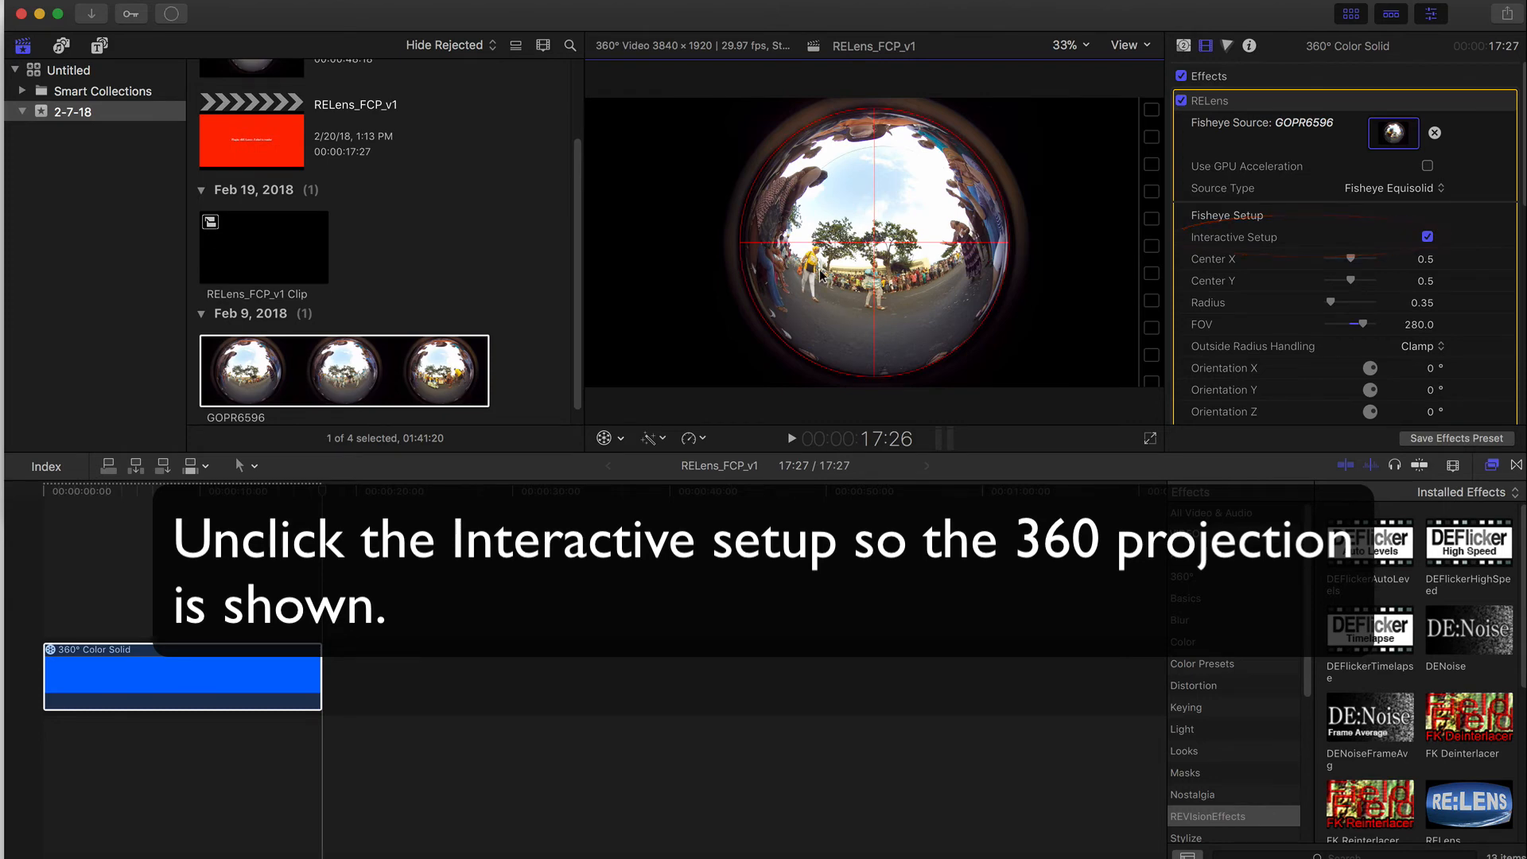
click(1428, 237)
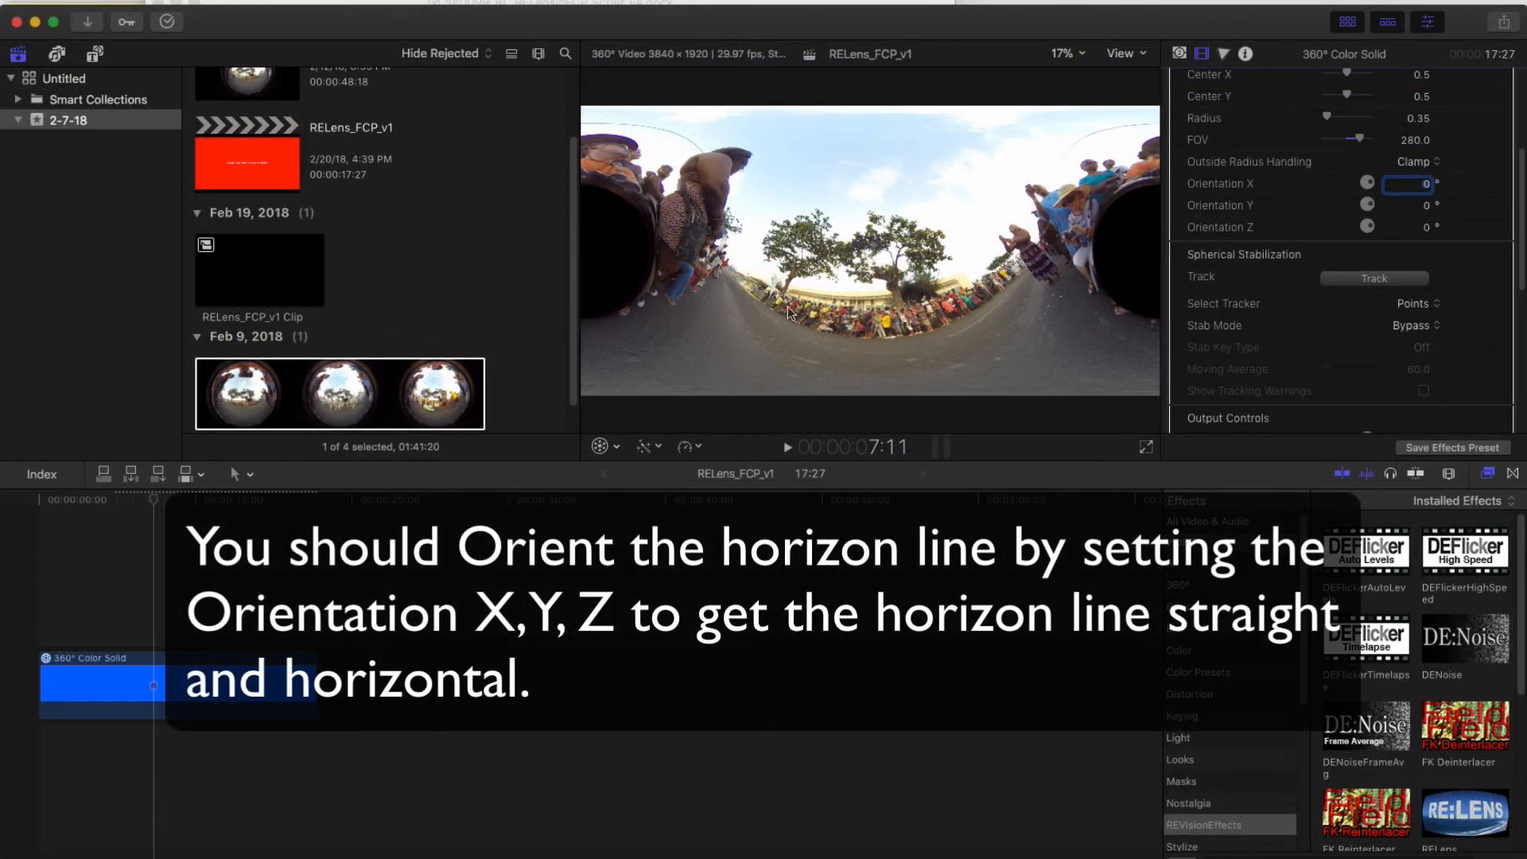
mouse_move(1207, 181)
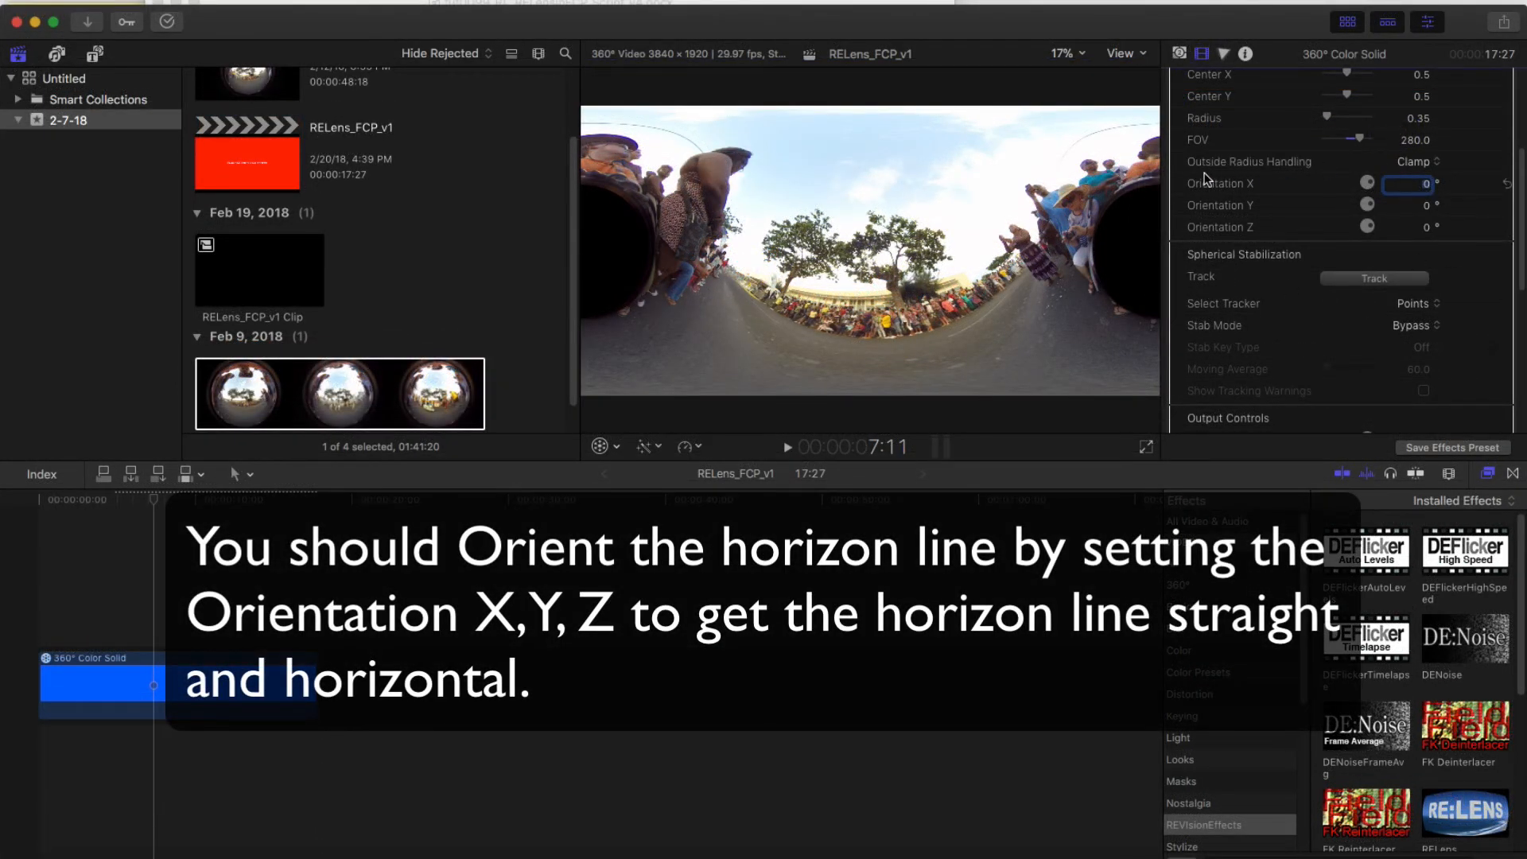
mouse_move(1318, 194)
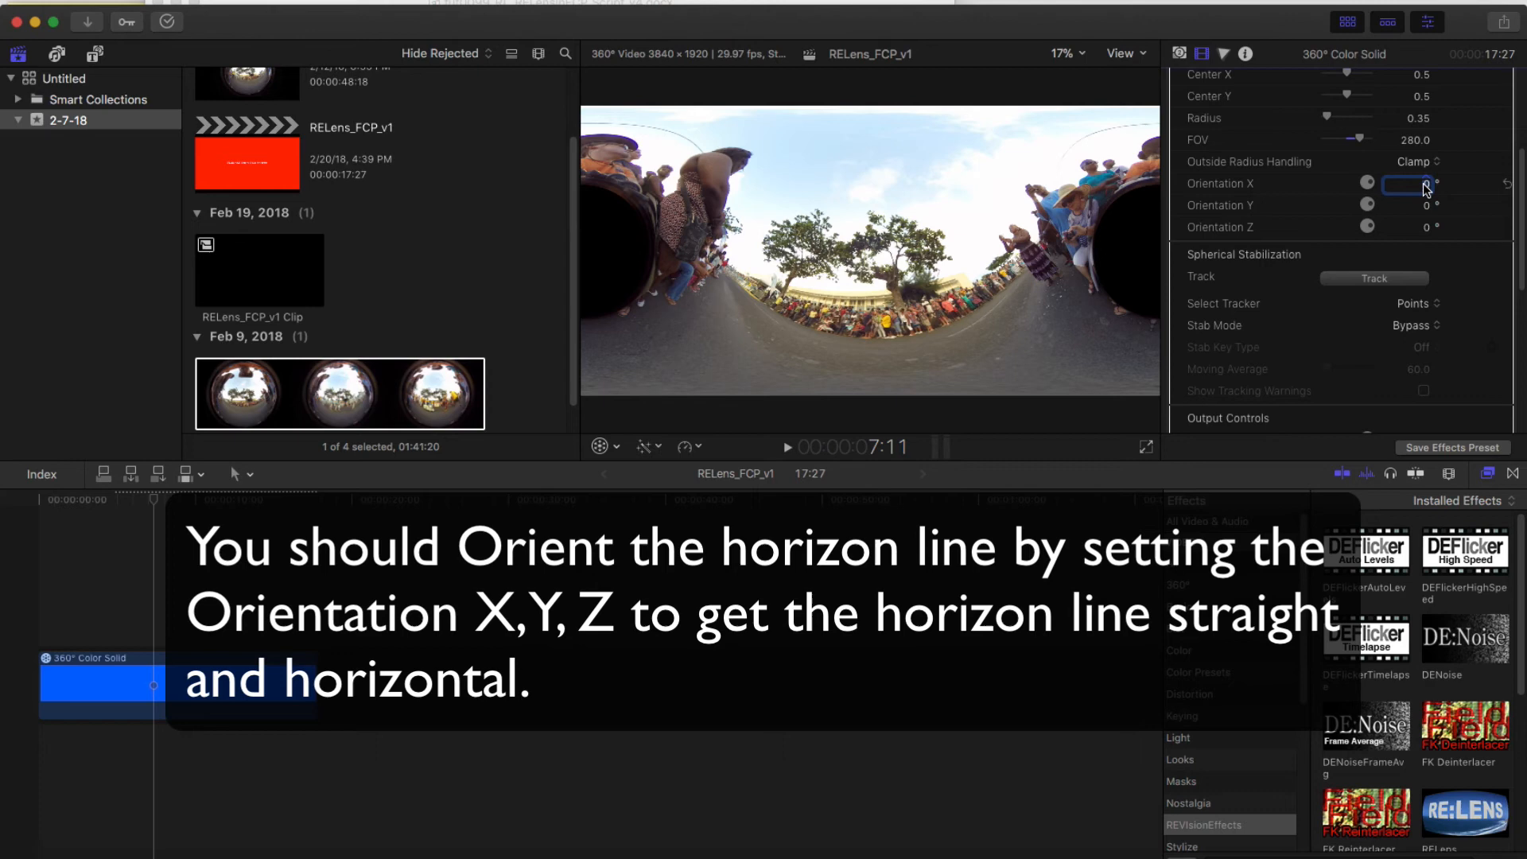
Enter 39 for Orientation X and scroll down to the Tilt/Pan/Roll output controls
text(39.0)
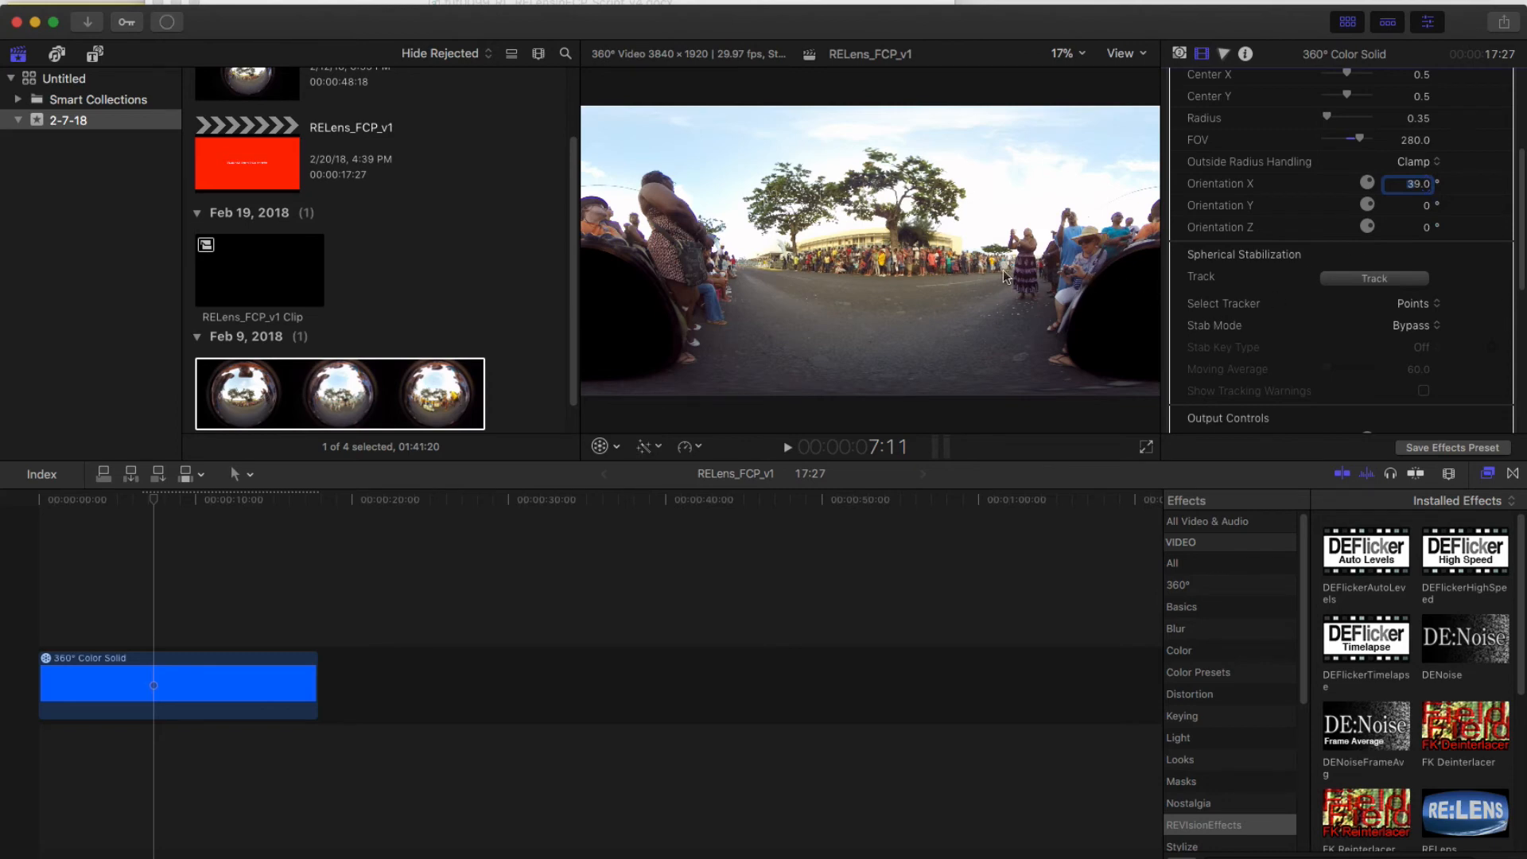
mouse_move(1475, 220)
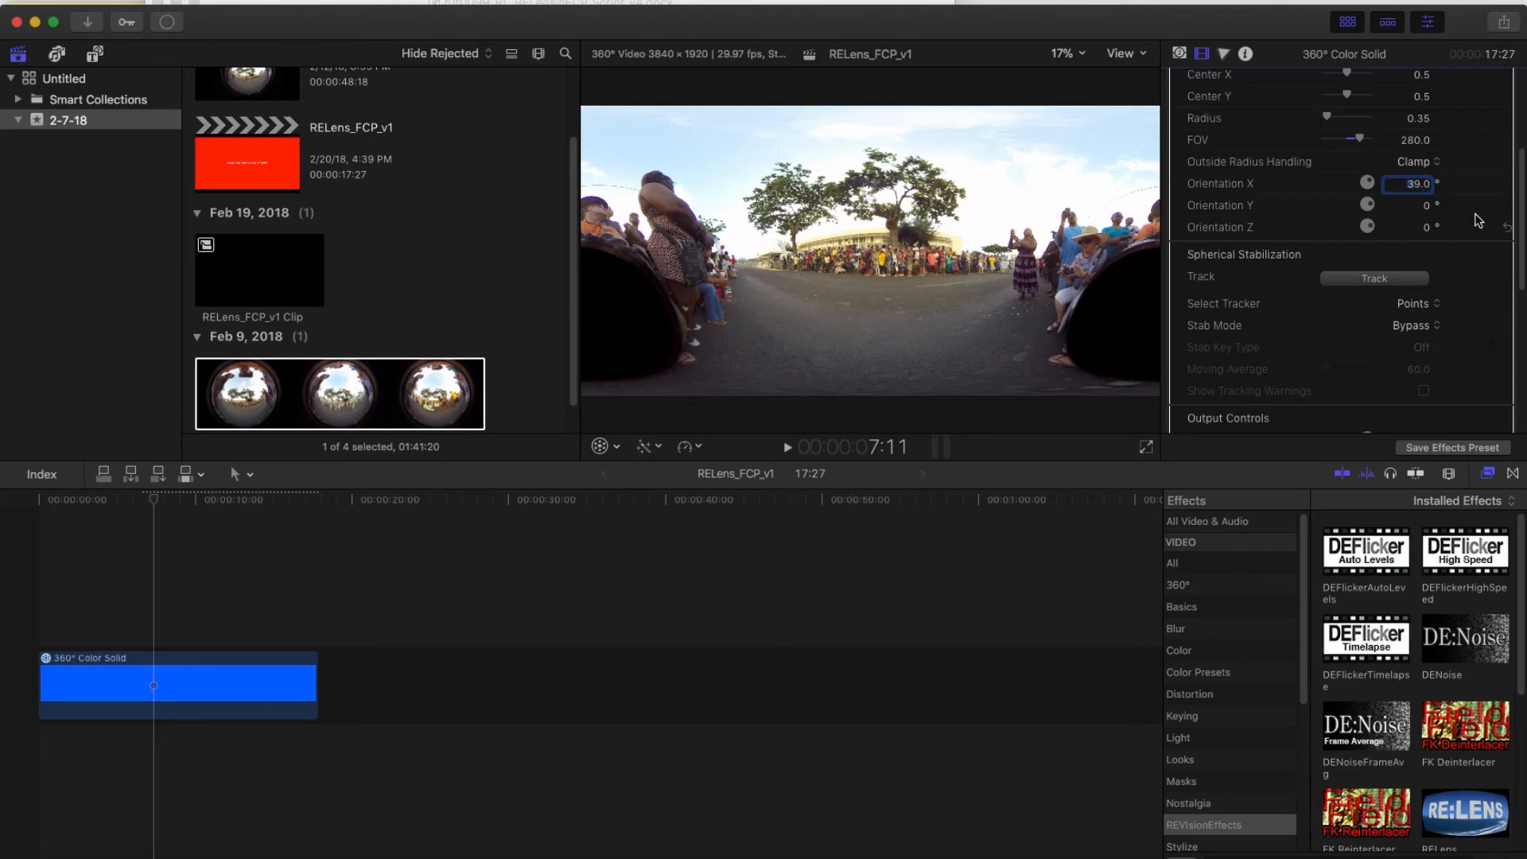
scroll(down, 3)
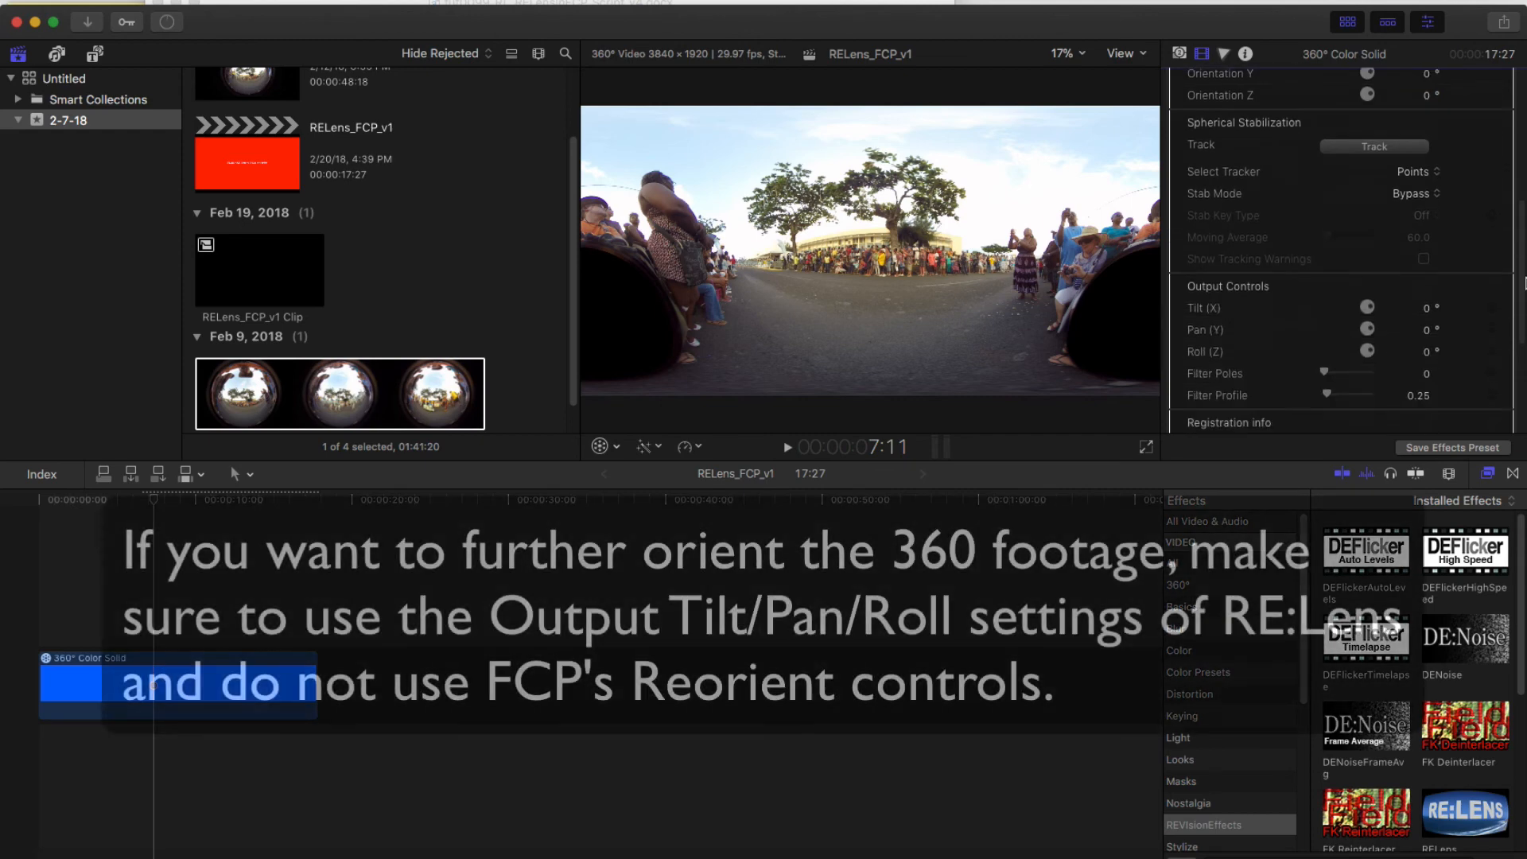
scroll(down, 3)
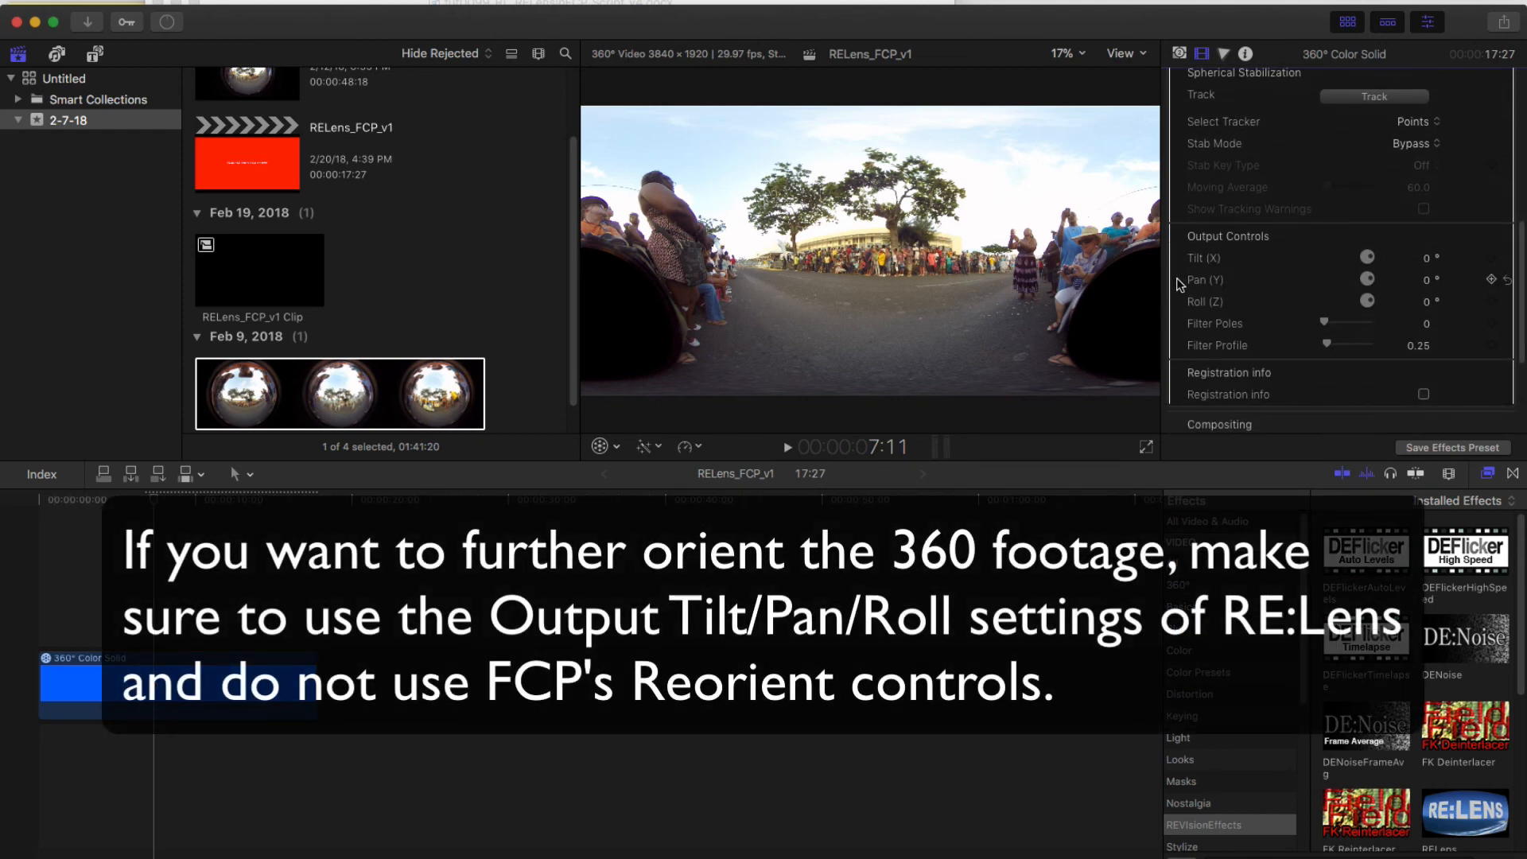